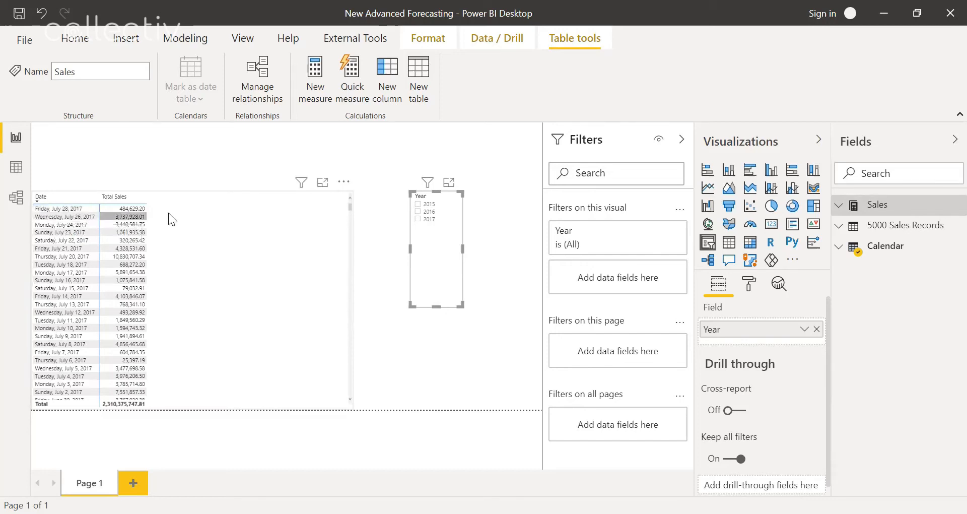
# Step: Create Sales LY = CALCULATE([Total Sales], SAMEPERIODLASTYEAR('Calendar'[Date])) in the Sales table
pyautogui.click(839, 204)
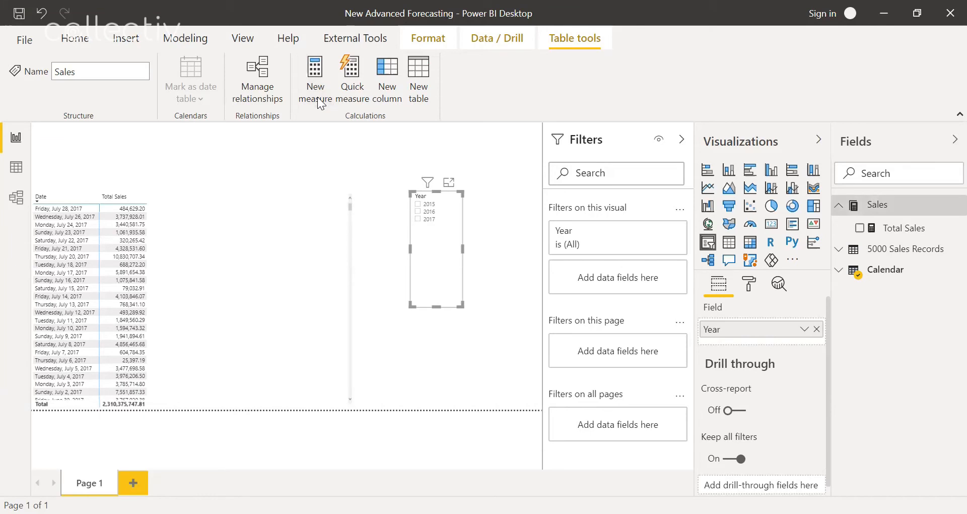
pyautogui.click(314, 77)
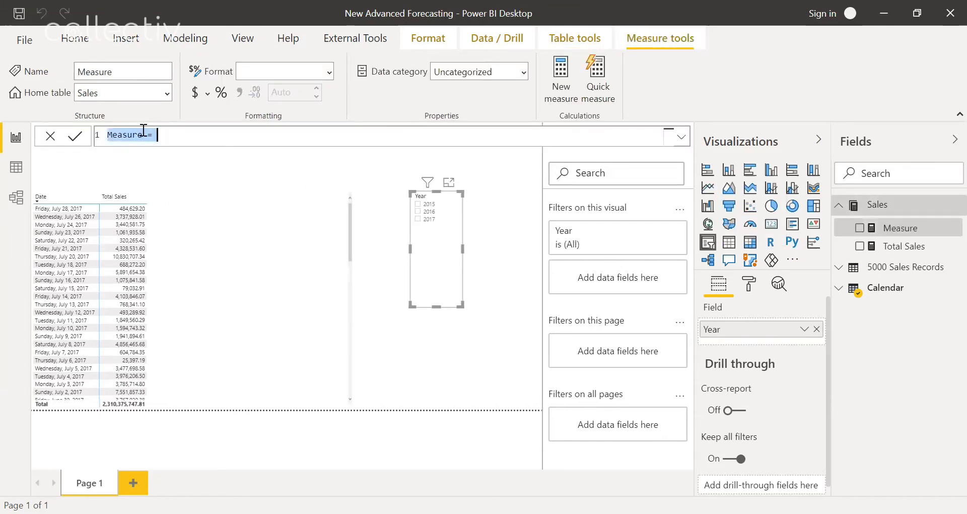
pyautogui.write('M =')
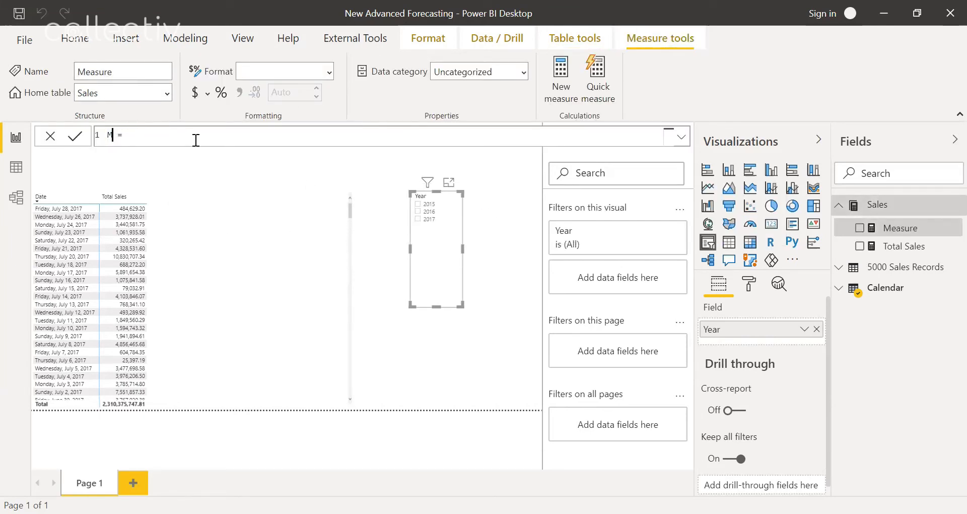
pyautogui.write('ales LY')
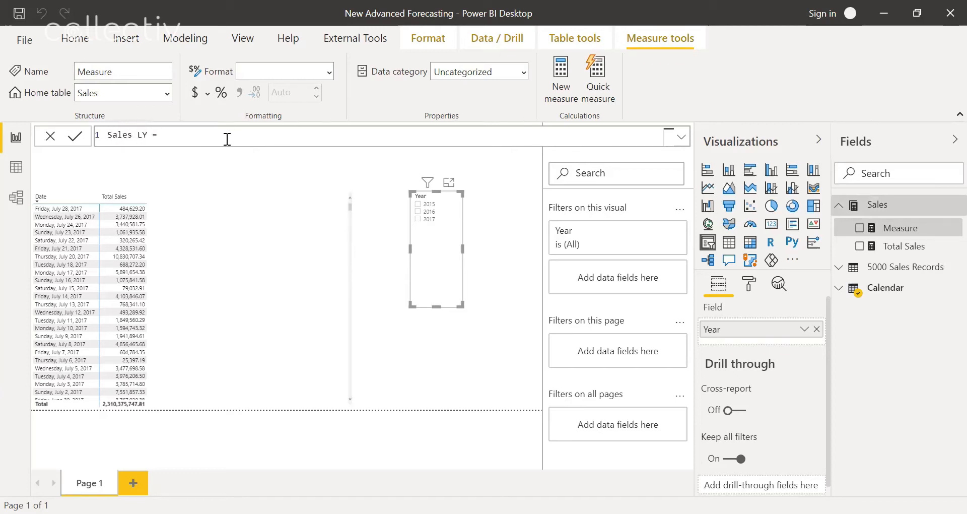
pyautogui.write('CALCU')
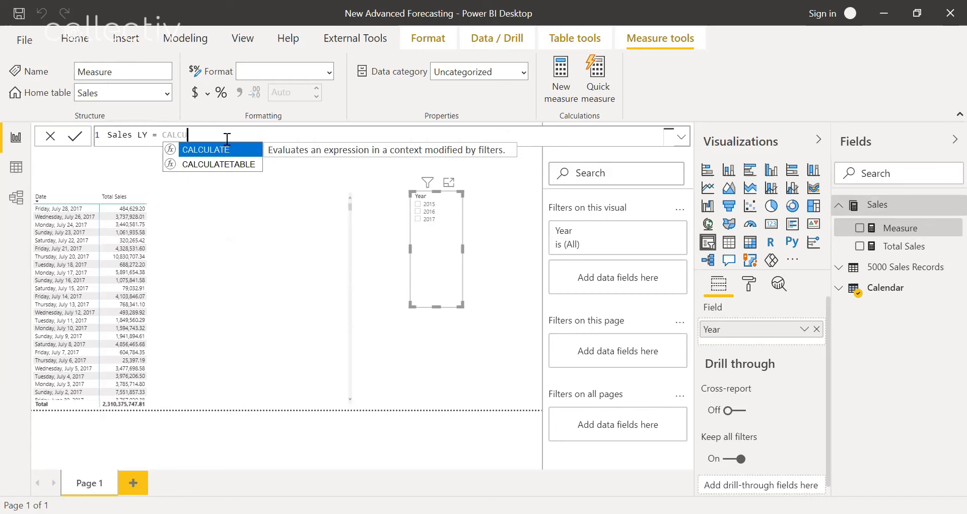
pyautogui.write('CALCULATE(')
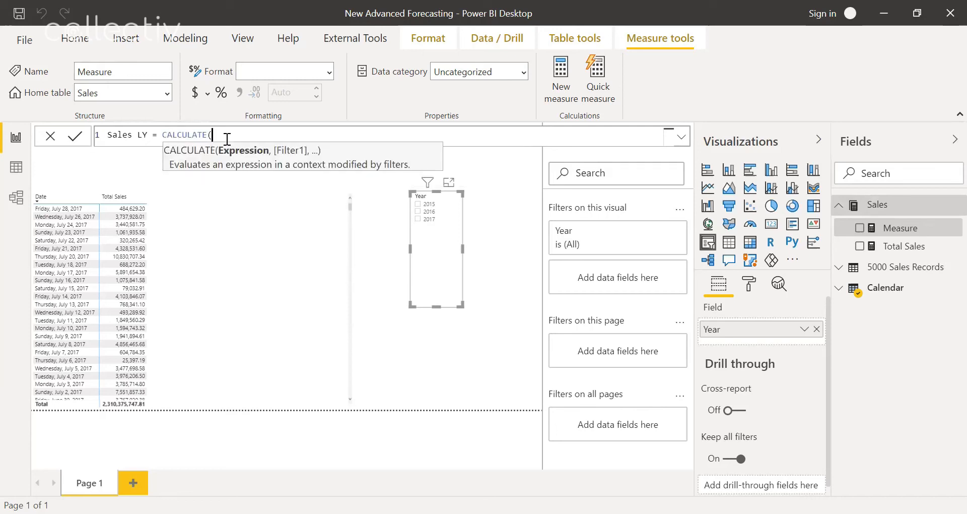
pyautogui.write('[Total Sales]')
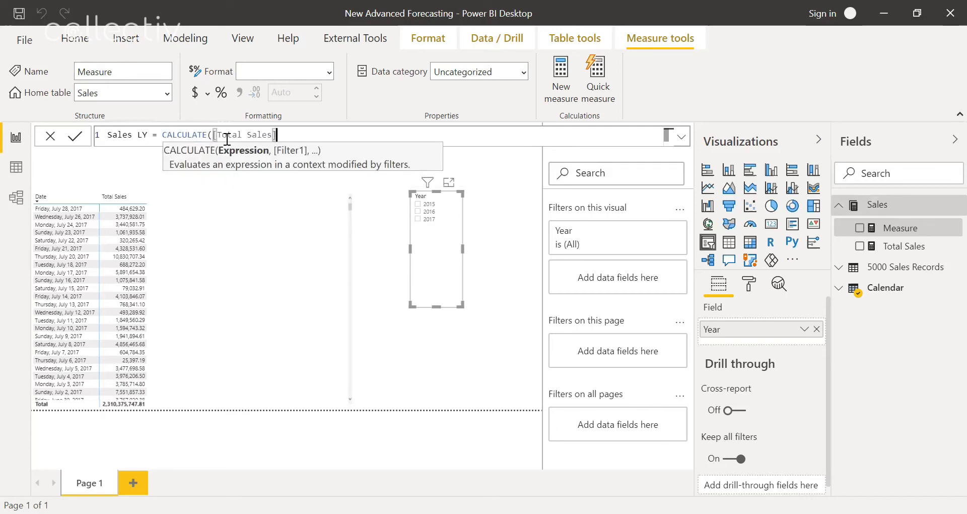
pyautogui.write(', SAME')
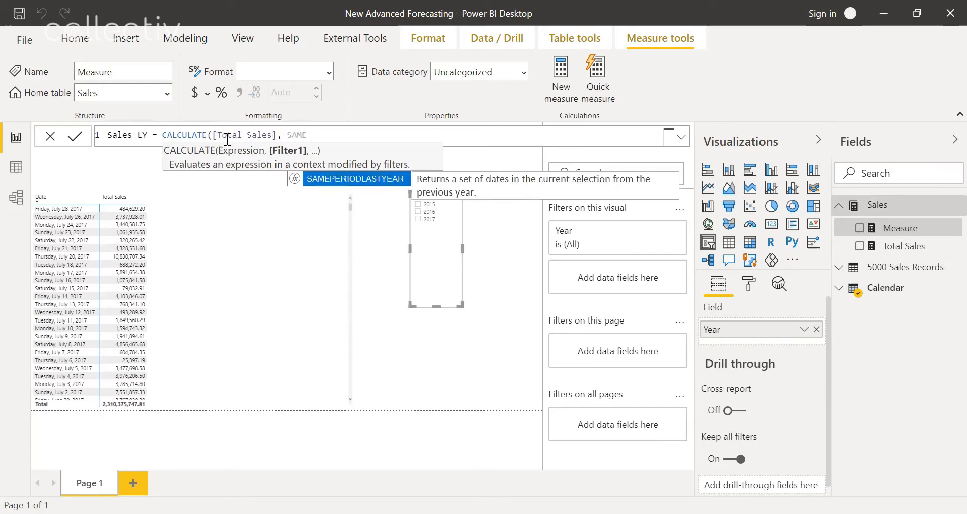
pyautogui.write('PERIODLAS')
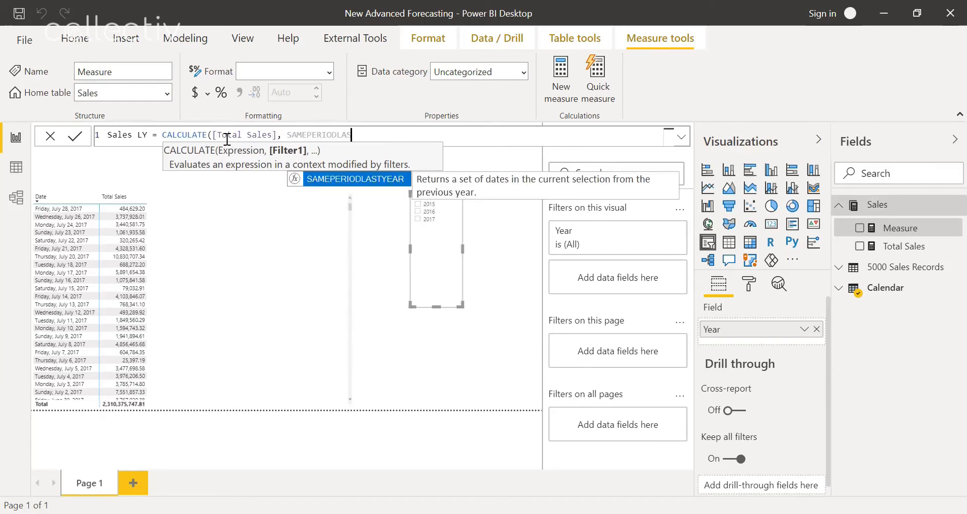
pyautogui.write('(')
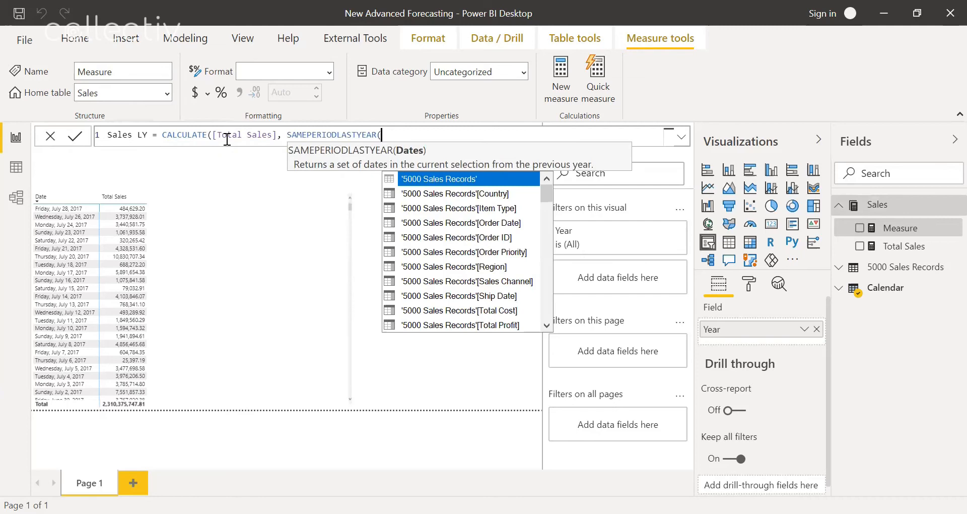
pyautogui.write("Calendar'[Date")
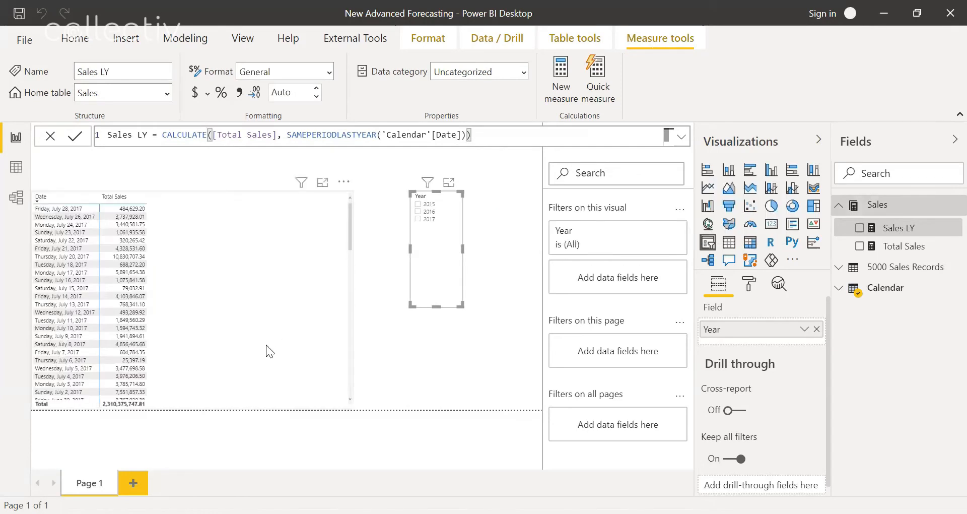
pyautogui.moveTo(915, 252)
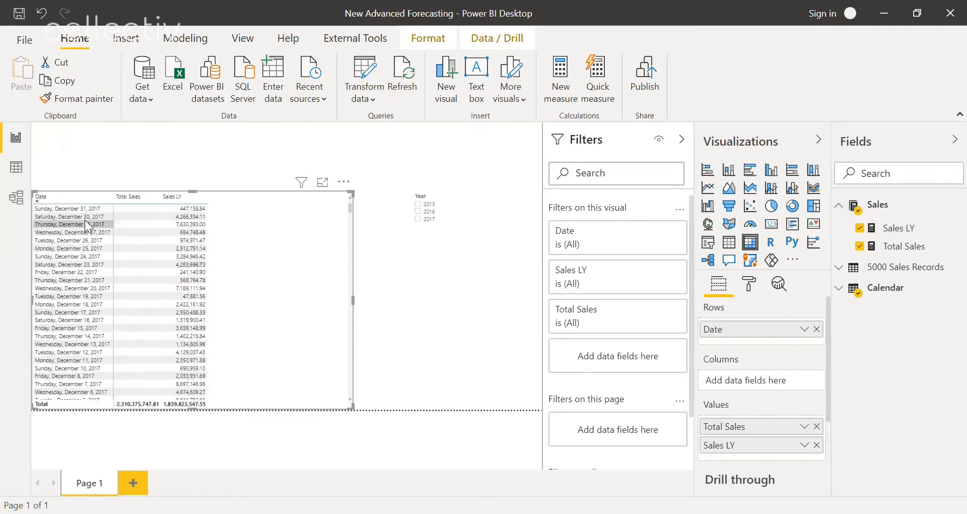
pyautogui.moveTo(210, 281)
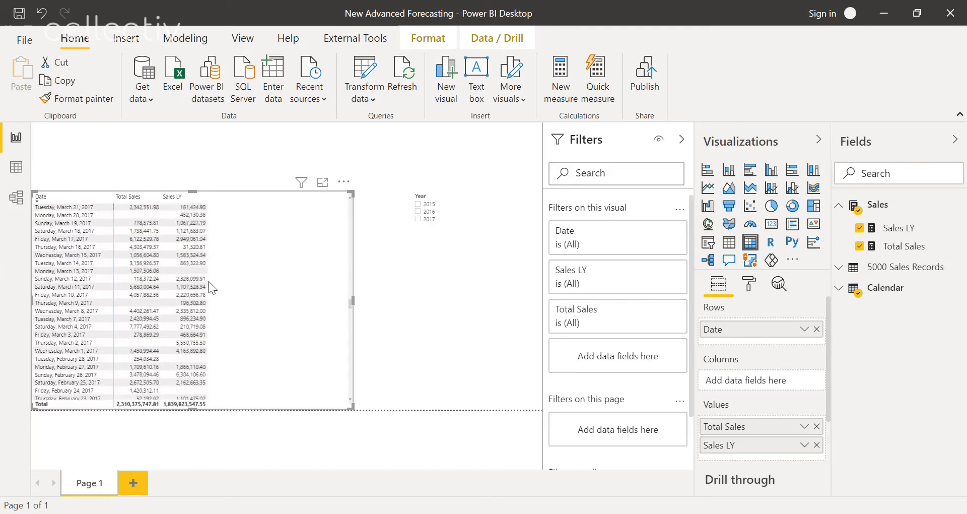
# Step: Scroll the table visual to compare Sales LY against Total Sales by date
pyautogui.scroll(-3)
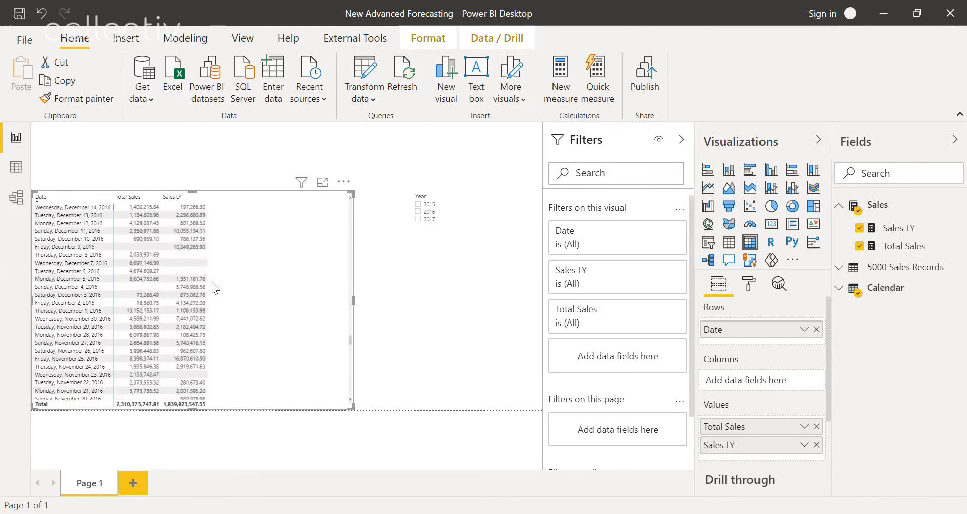
pyautogui.scroll(-3)
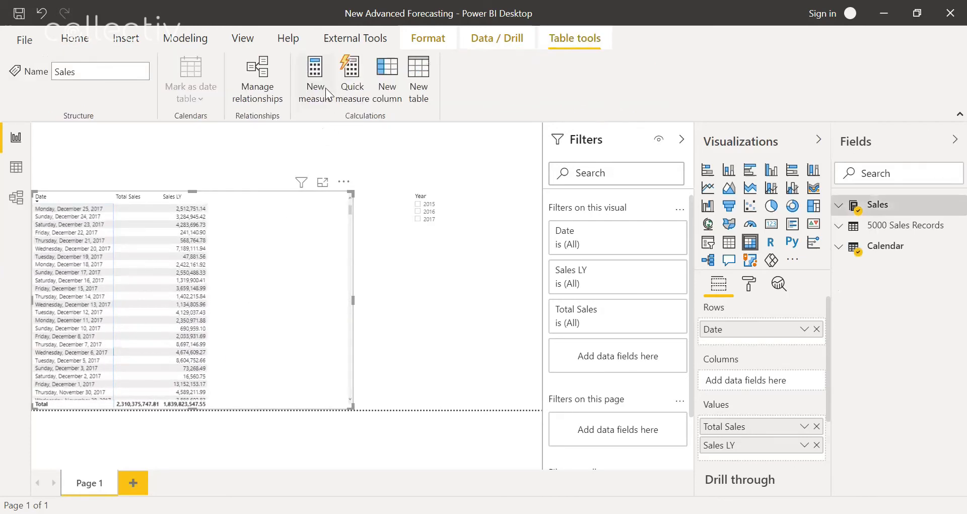
# Step: Define 2017 Forecast as Sales[Sales LY] filtered to 'Calendar'[Year] = "2017"
pyautogui.click(314, 77)
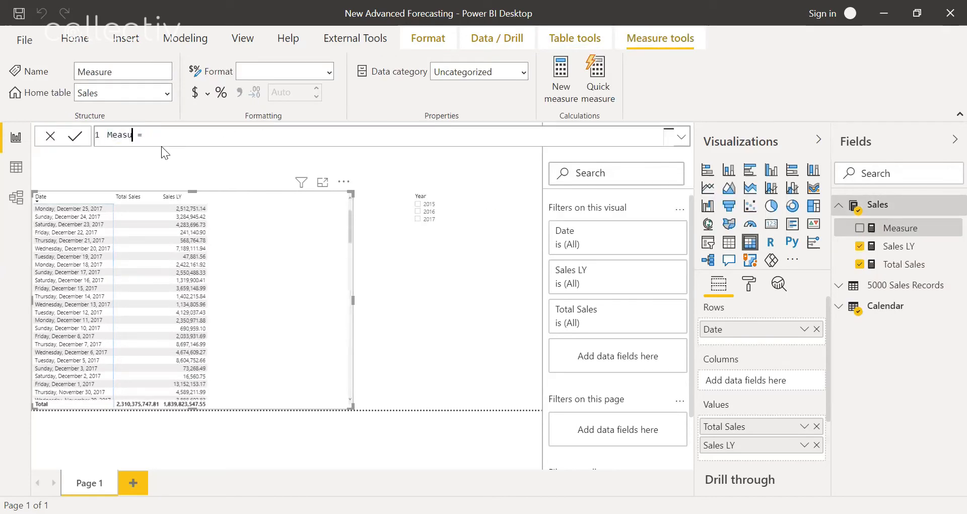
pyautogui.write('2017 =')
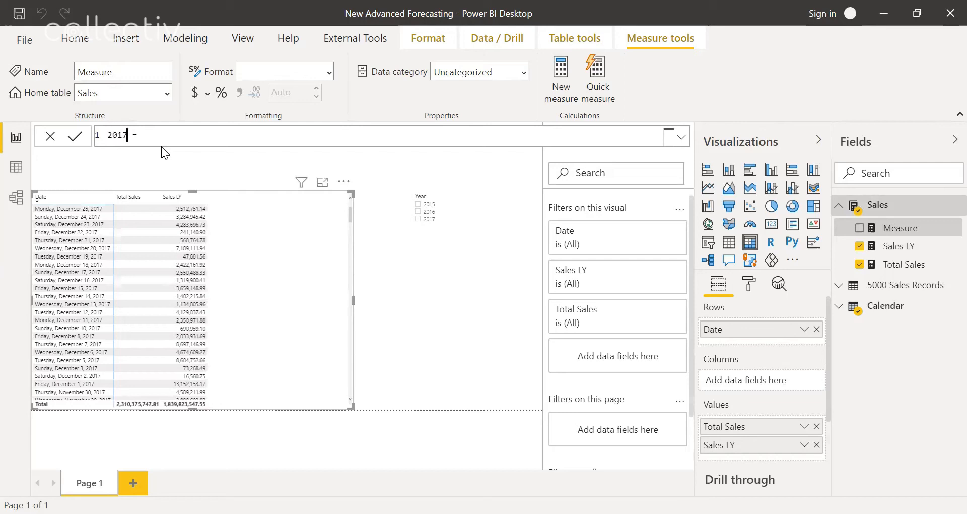
pyautogui.write('Forecast')
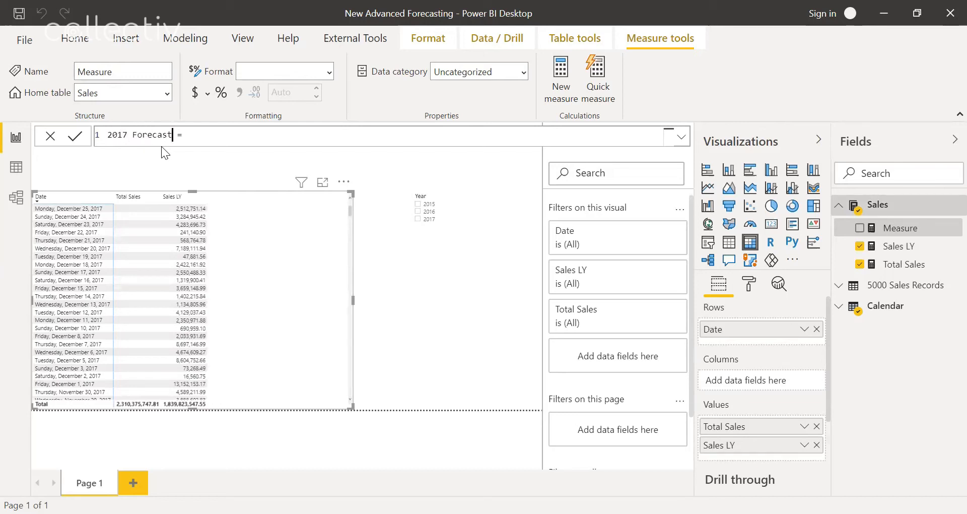
pyautogui.write('CAL')
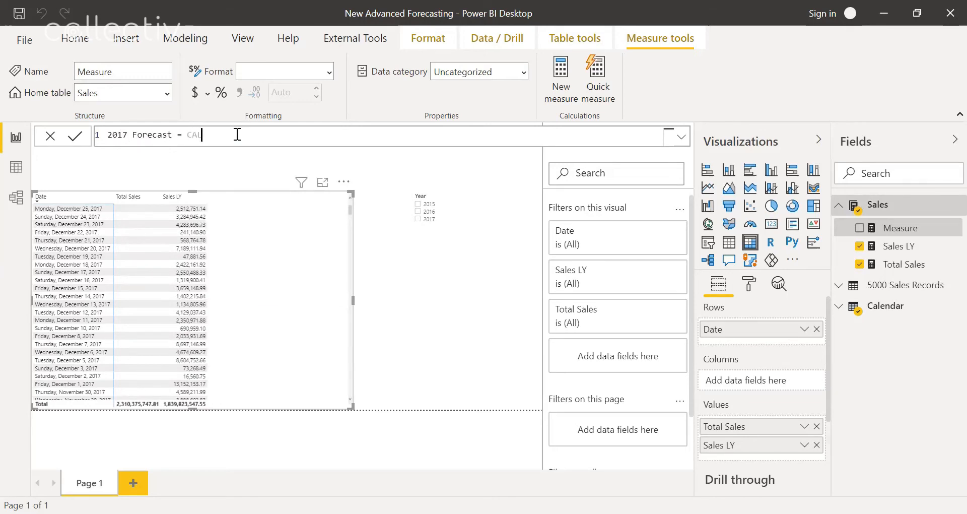
pyautogui.write('CULATE(')
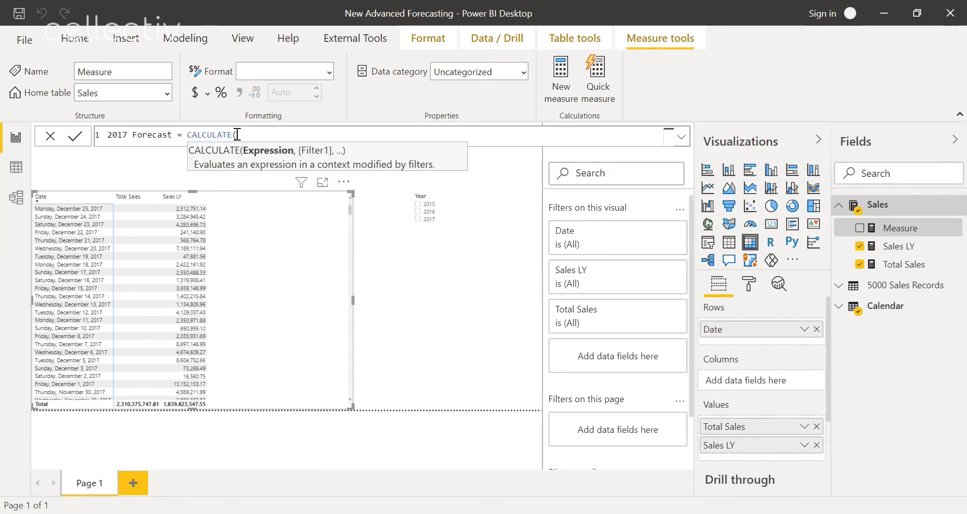
pyautogui.write('Sales[Sales LY]')
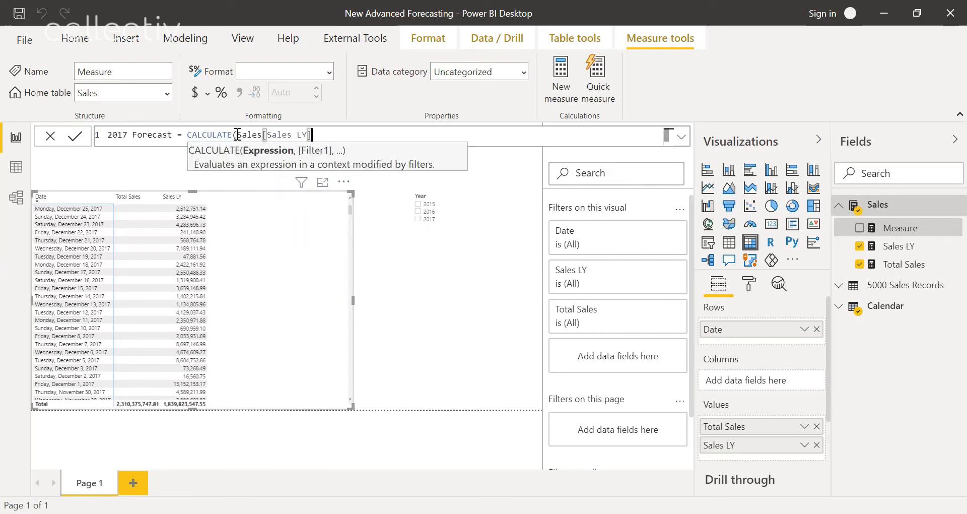
pyautogui.write(',')
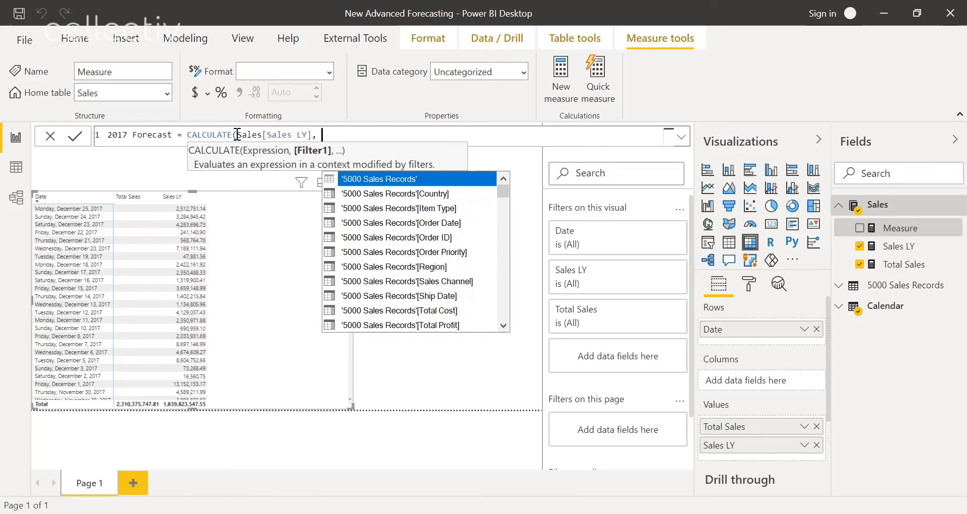
pyautogui.write('FILTER')
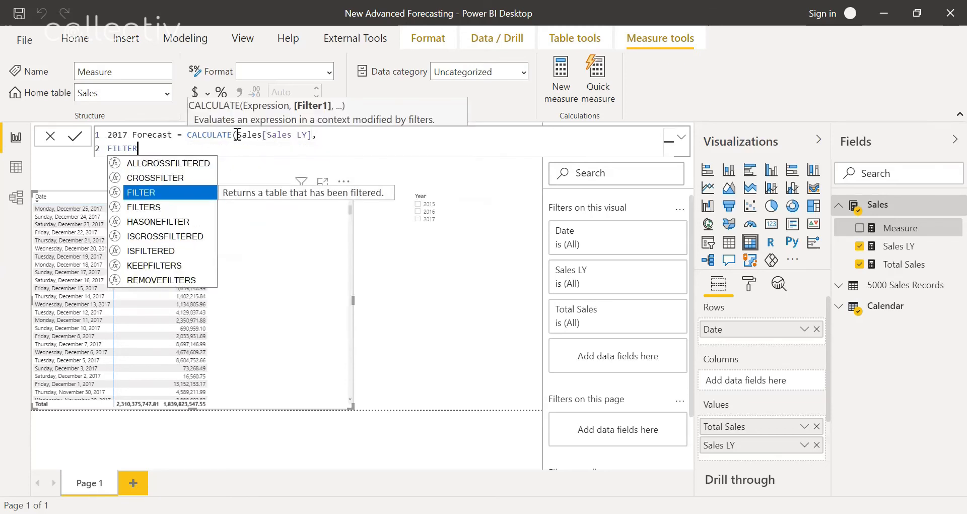
pyautogui.write('(Cal')
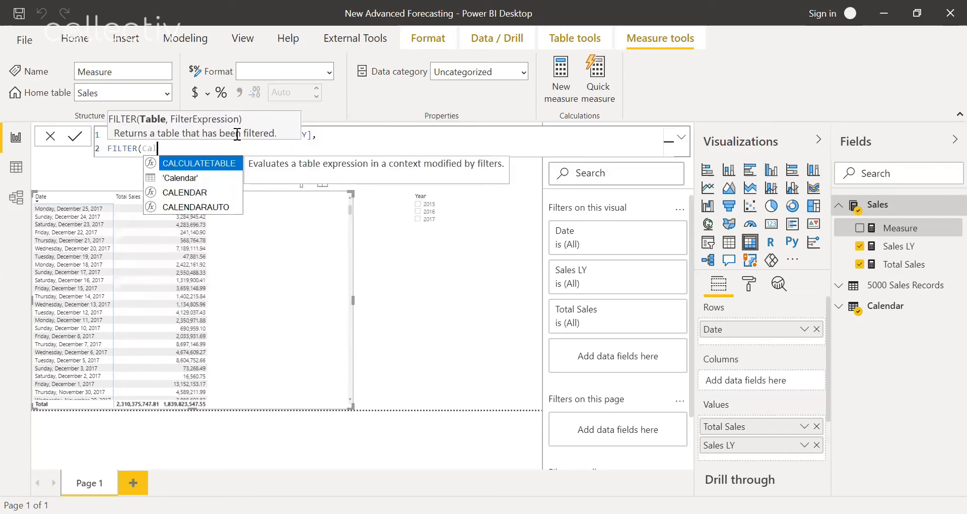
pyautogui.write("'Calendar'[Year")
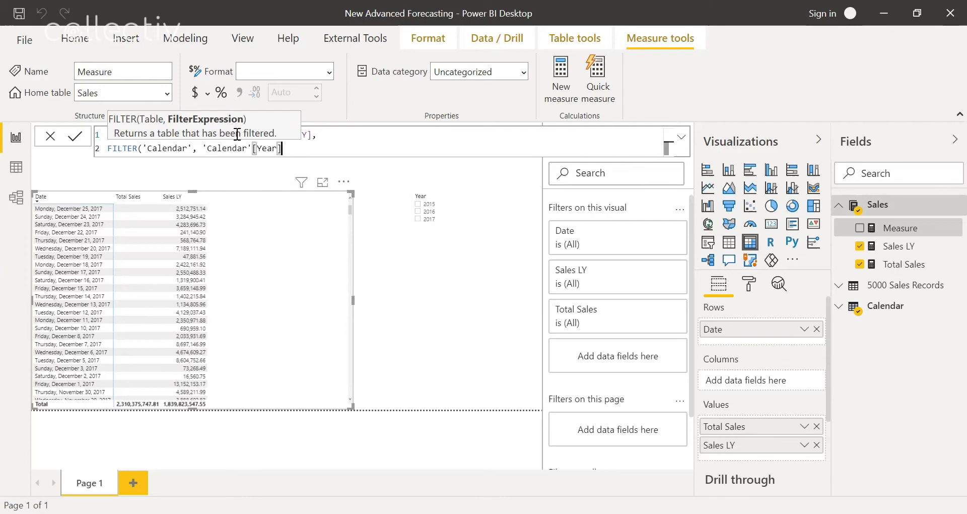
pyautogui.write('= "2')
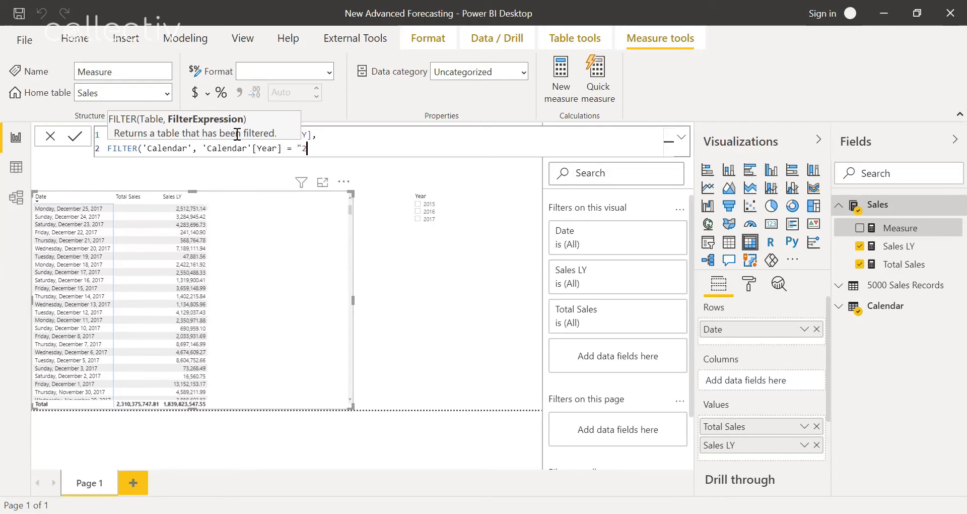
pyautogui.write('017)')
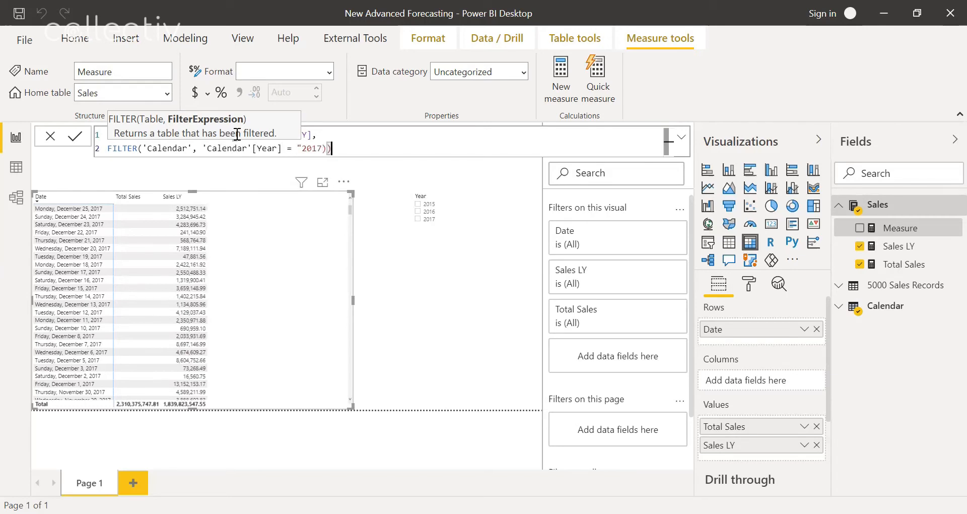
pyautogui.press('BackSpace')
pyautogui.write(')')
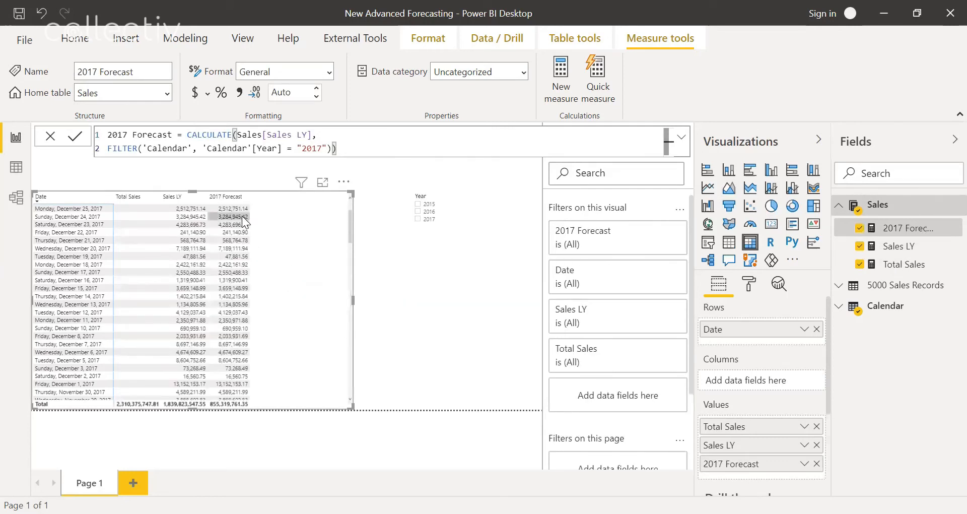
# Step: Scroll the table to confirm 2017 Forecast mirrors Sales LY on 2017 dates
pyautogui.scroll(-3)
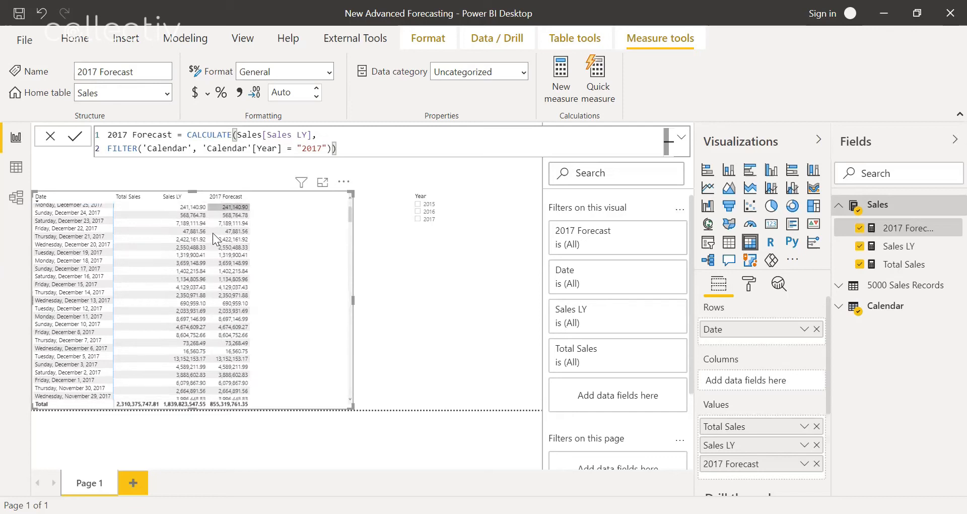
pyautogui.scroll(-3)
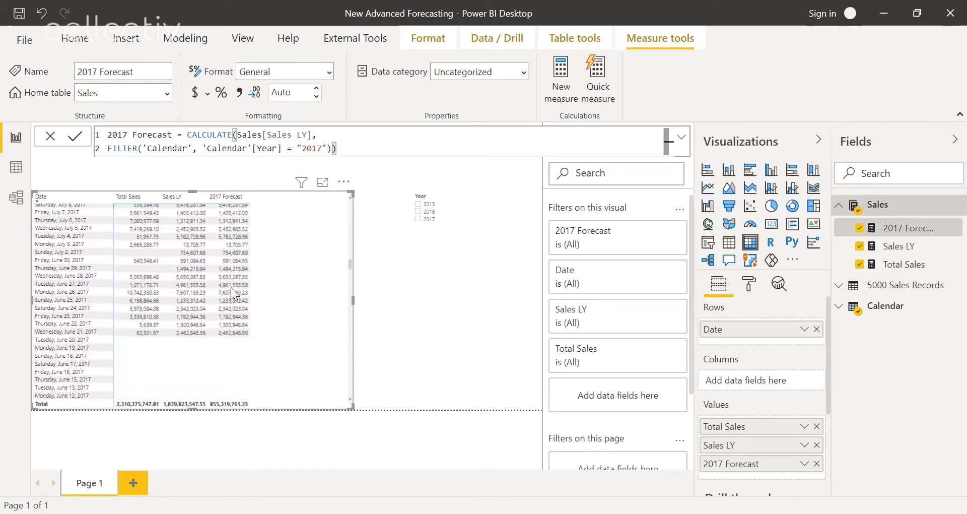
pyautogui.scroll(-3)
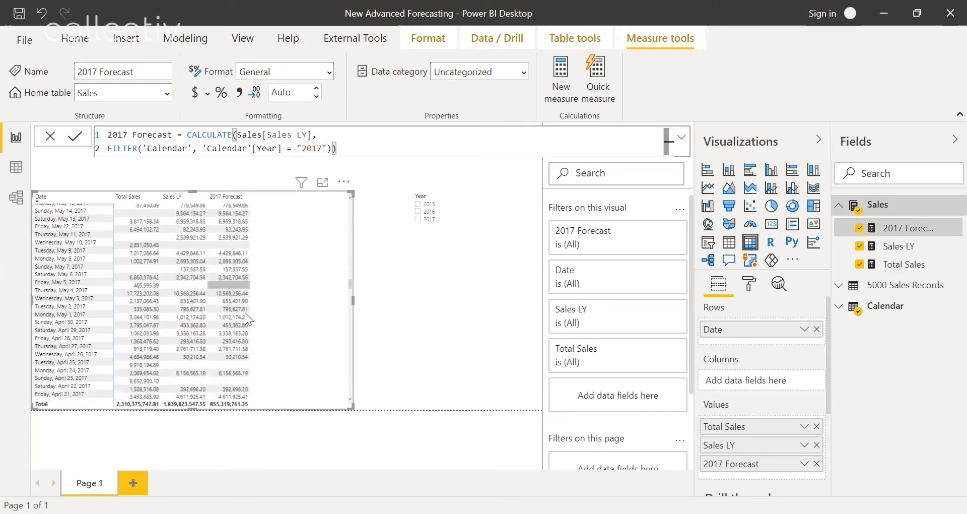
pyautogui.scroll(-3)
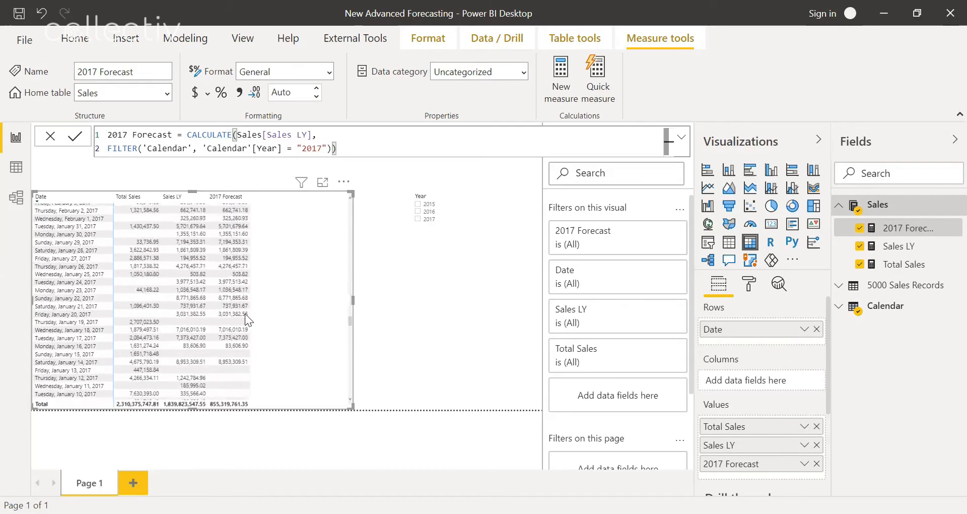
pyautogui.scroll(-3)
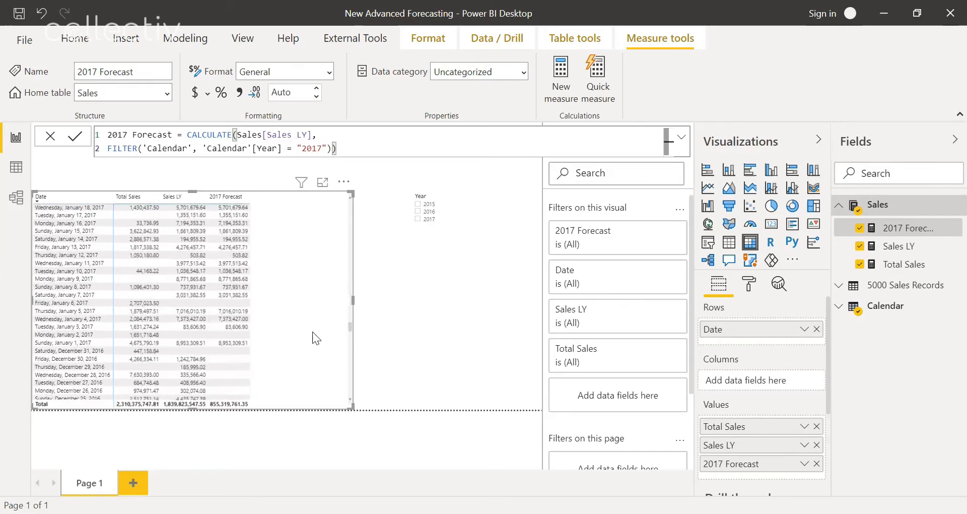
pyautogui.scroll(-3)
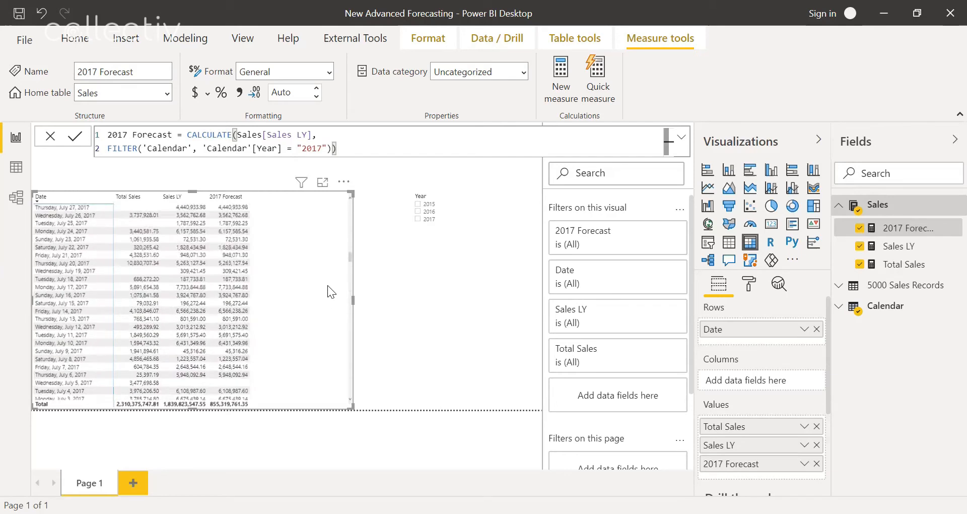
pyautogui.scroll(-3)
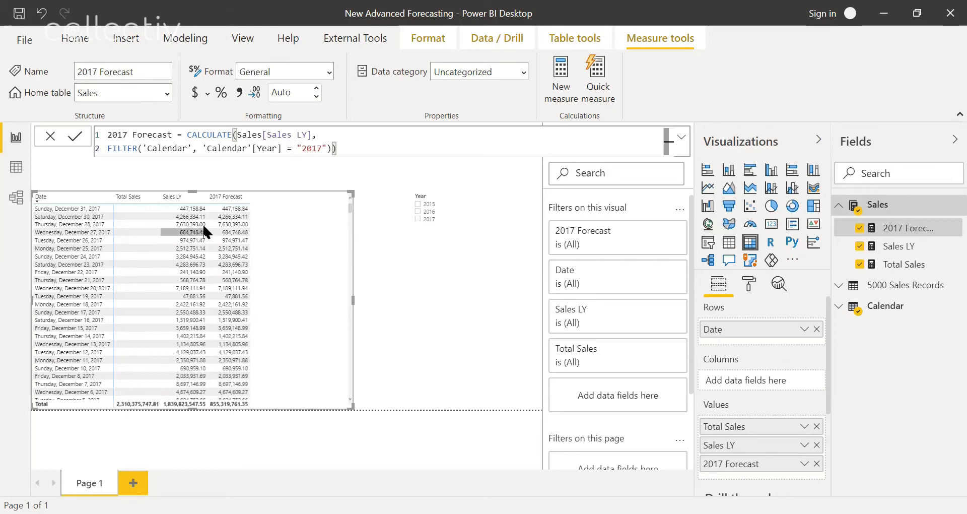
pyautogui.moveTo(309, 259)
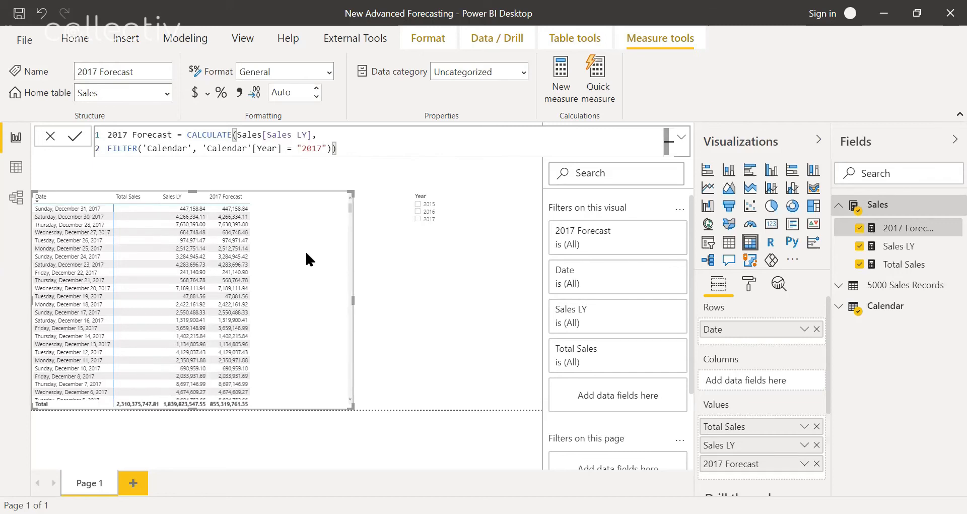
pyautogui.moveTo(332, 266)
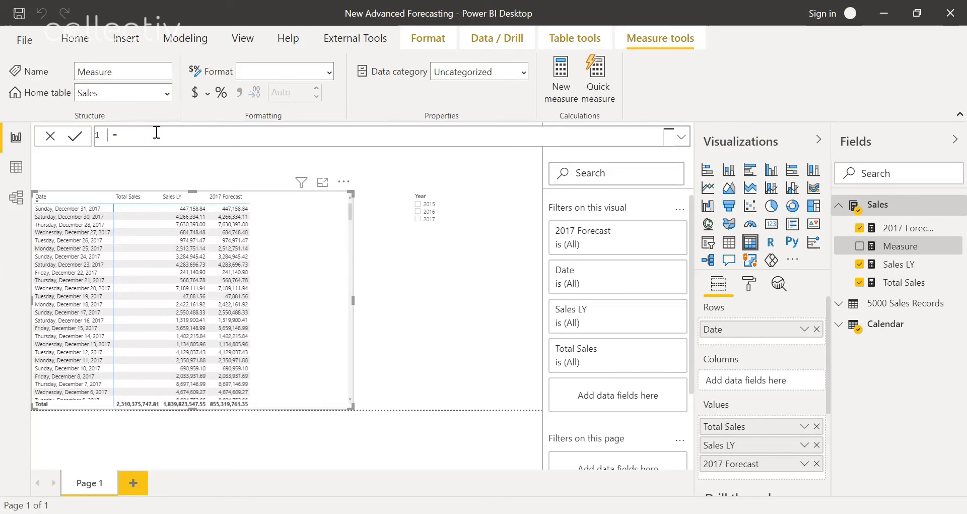
# Step: Write Cumulative Sales as Total Sales over ALLSELECTED calendar dates up to MAX('Calendar'[Date])
pyautogui.write('Cumulative')
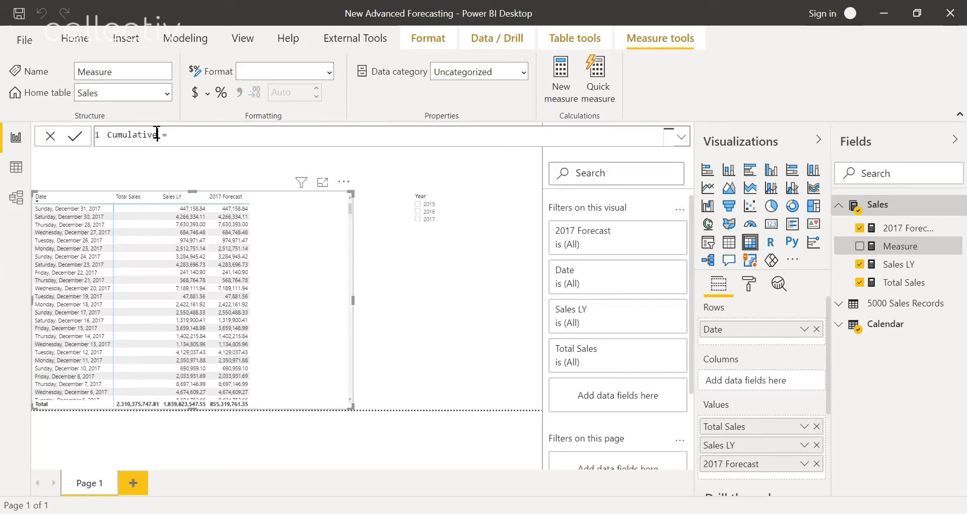
pyautogui.write('Sales')
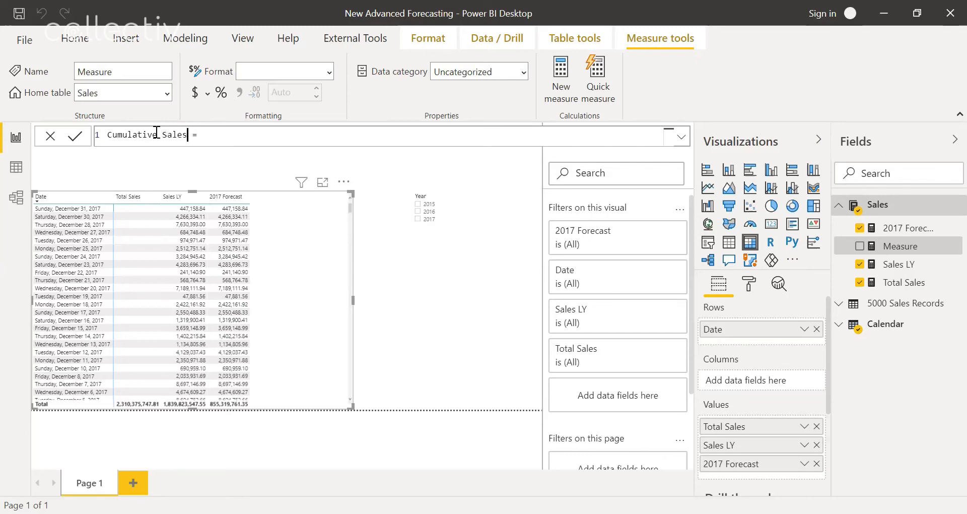
pyautogui.write('C')
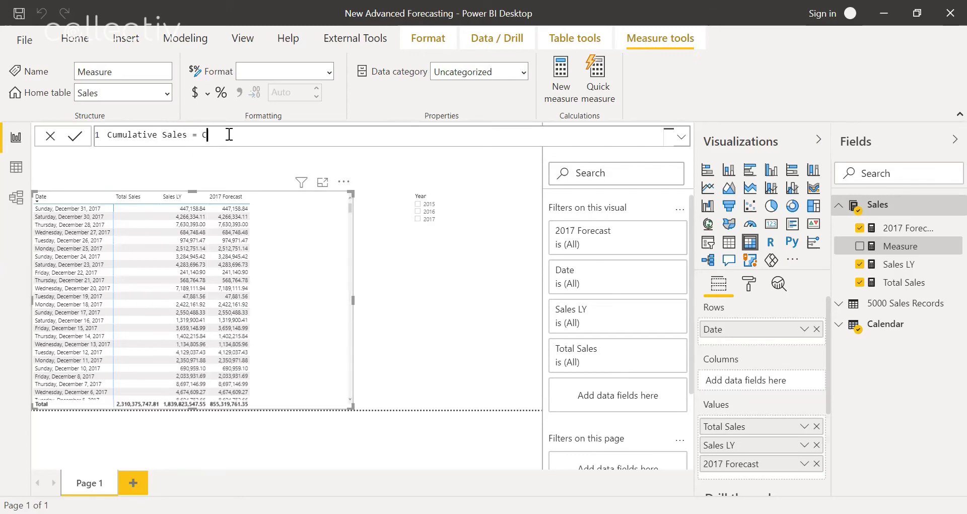
pyautogui.write('ALCULATE(')
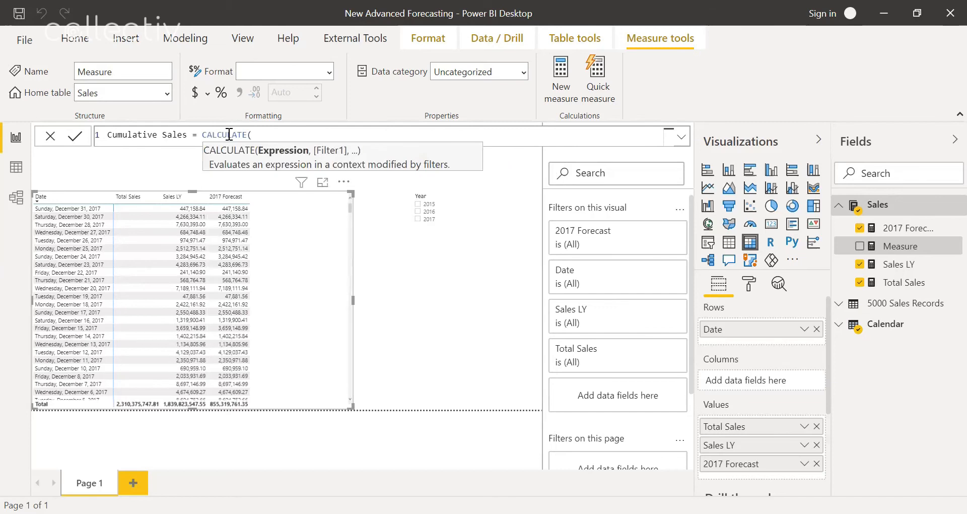
pyautogui.write('(')
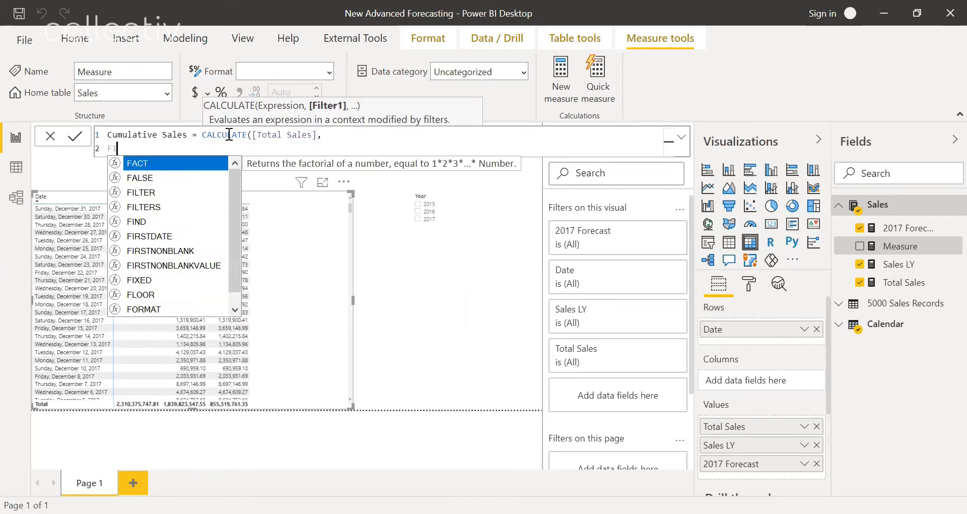
pyautogui.write('ILTER(ALLSELECTED(')
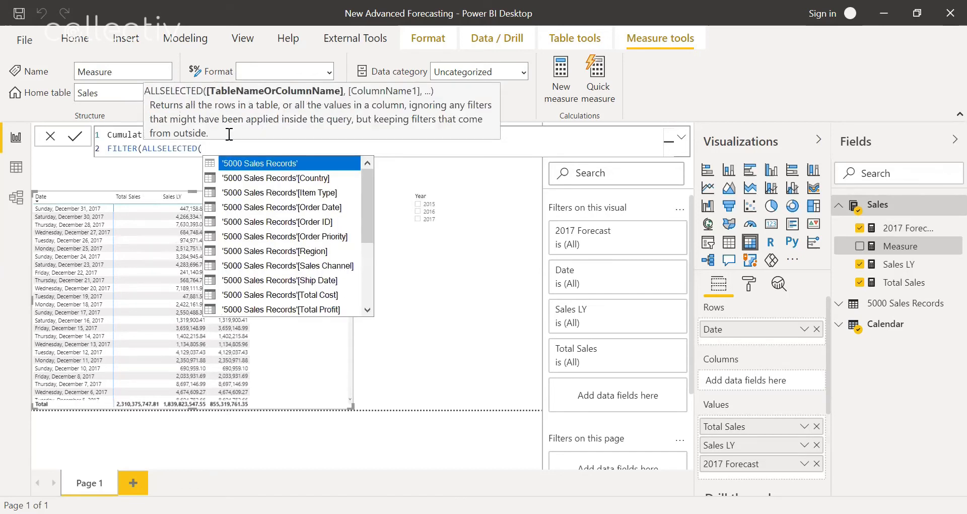
pyautogui.write("Calendar'),")
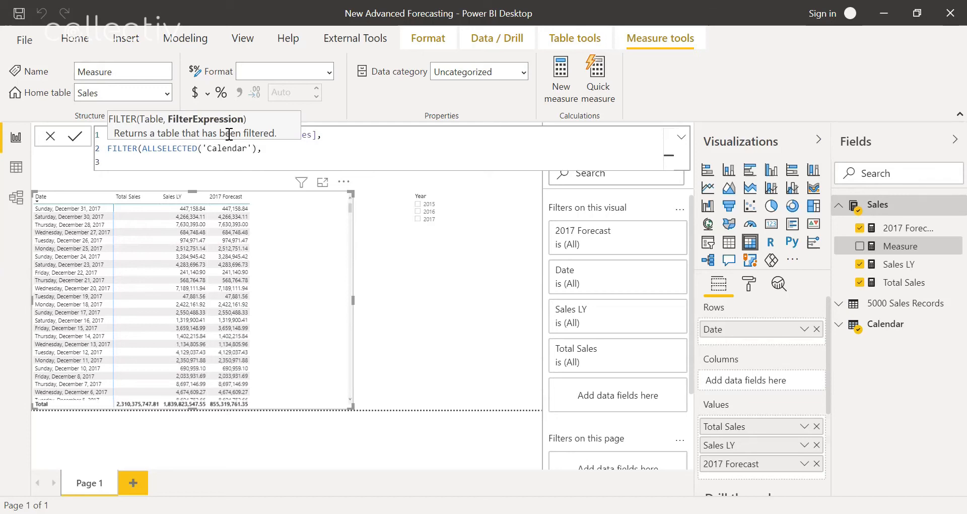
pyautogui.write('Cale')
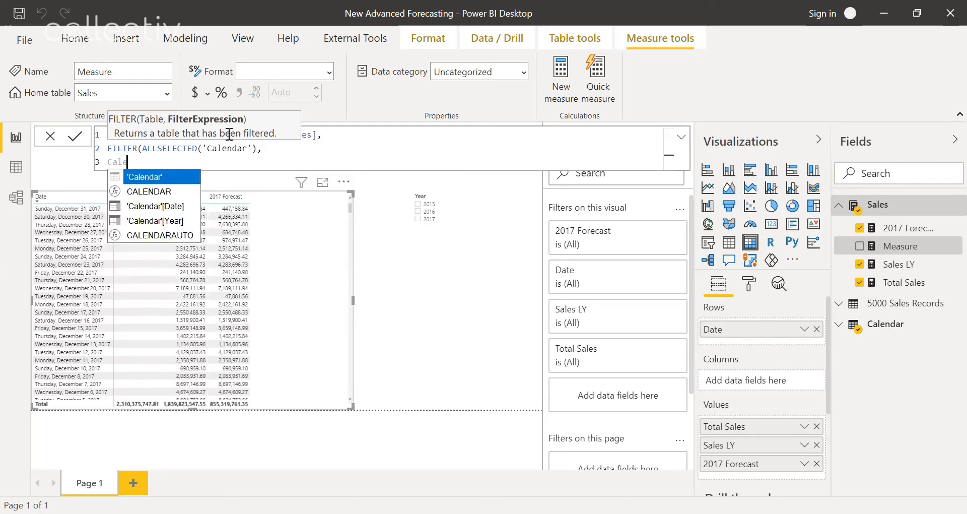
pyautogui.write("'Calendar'[Date]")
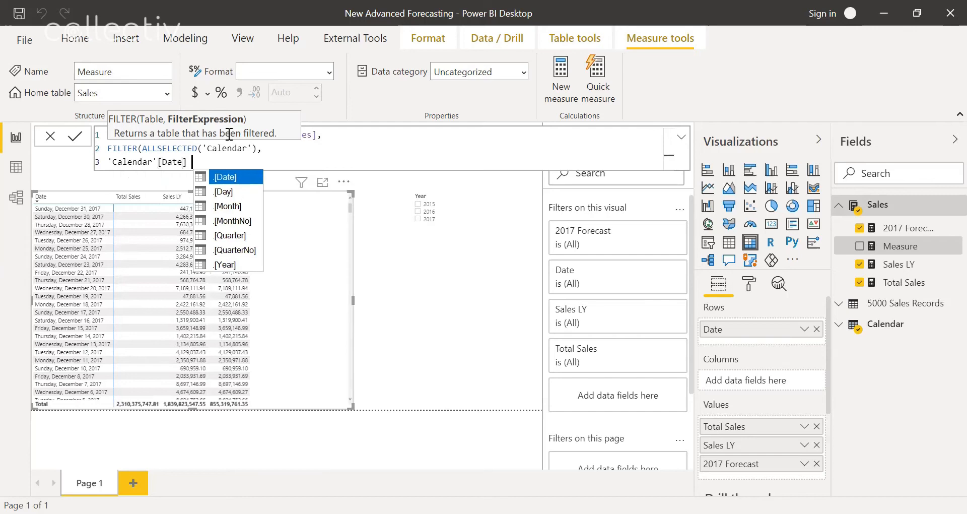
pyautogui.write('<=')
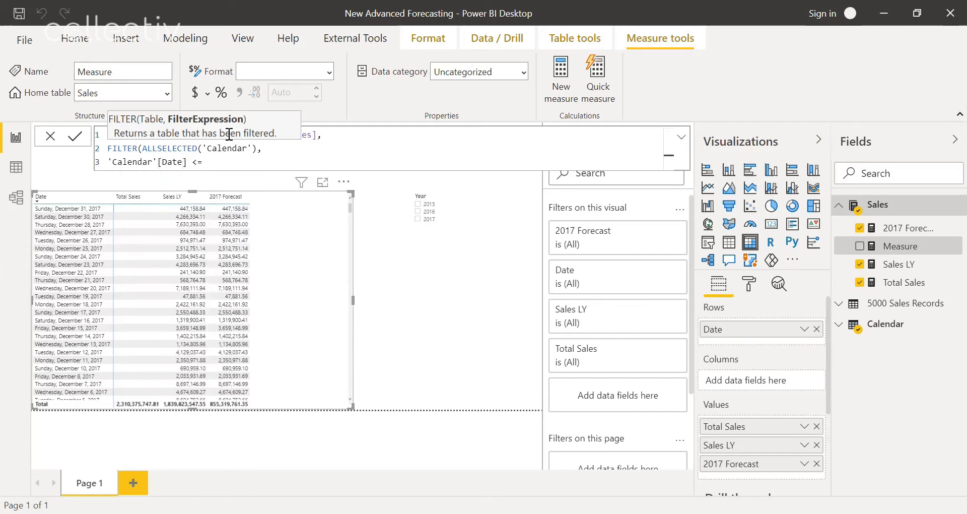
pyautogui.write('MAX(')
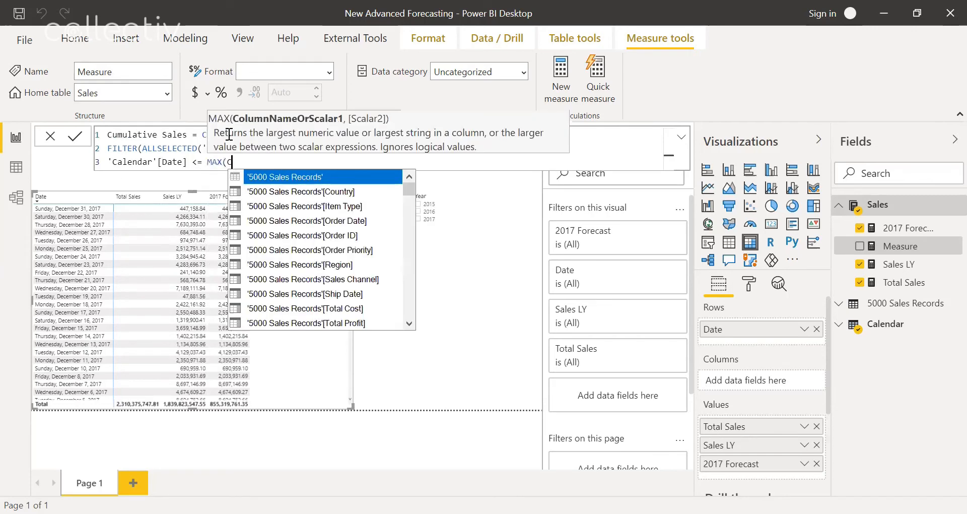
pyautogui.write("Calendar'[Date")
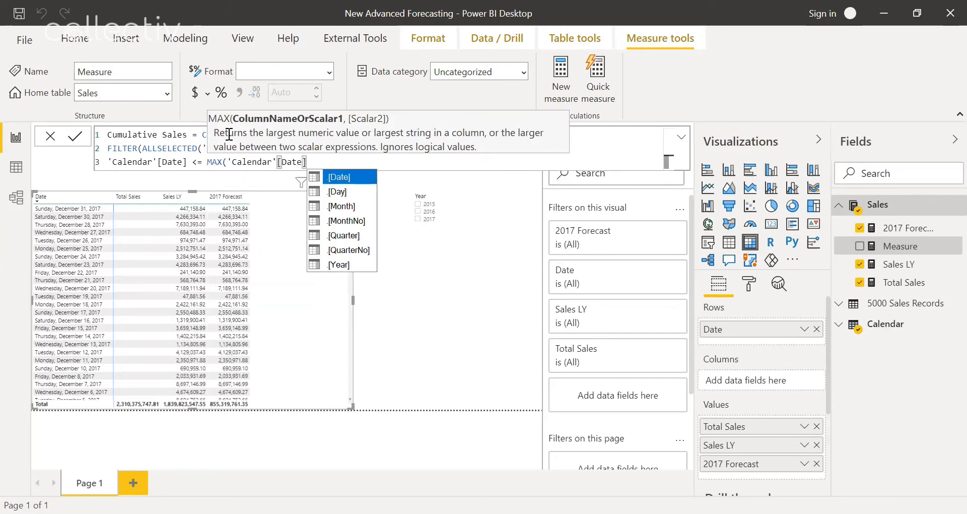
pyautogui.click(338, 177)
pyautogui.write('))')
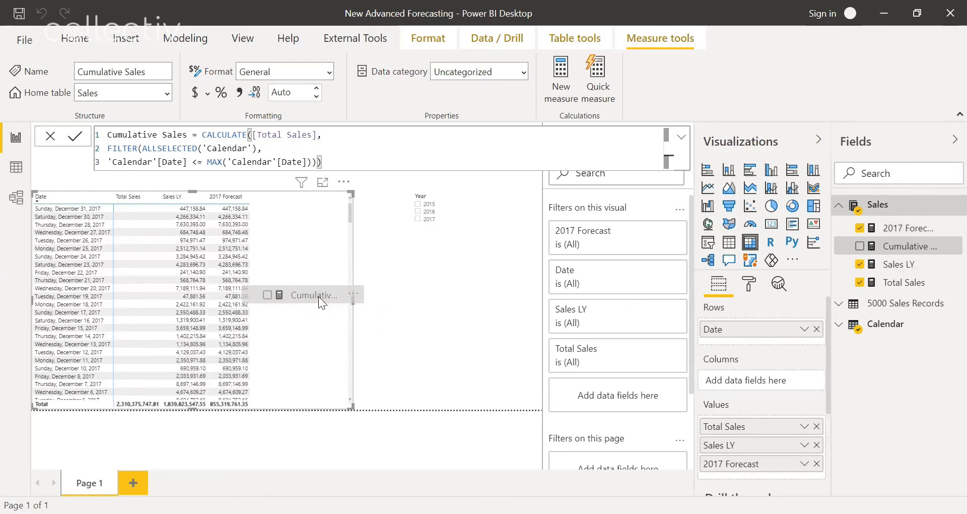
pyautogui.click(859, 246)
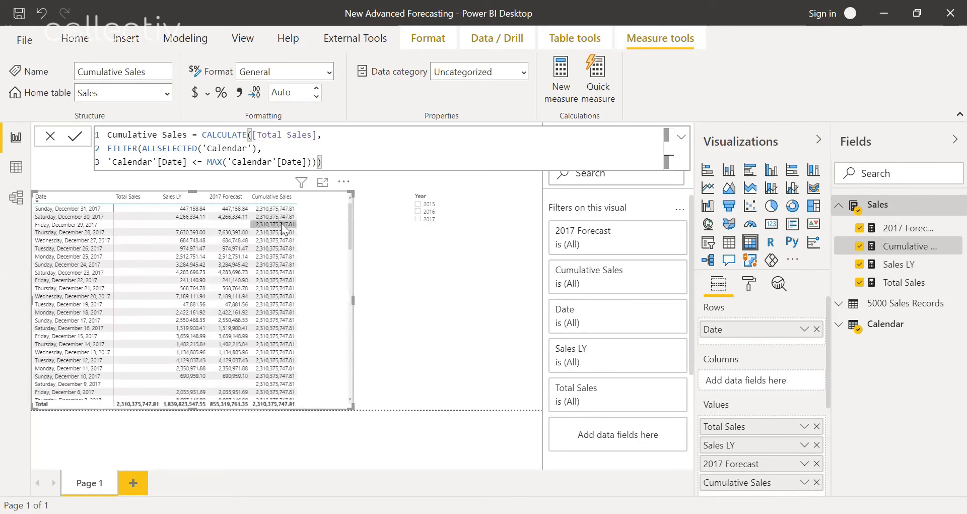
pyautogui.scroll(-3)
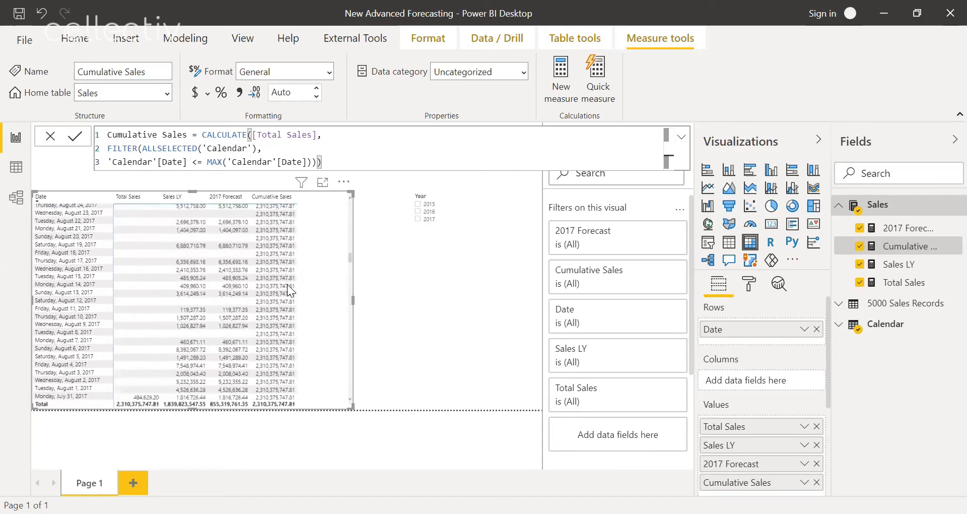
pyautogui.scroll(-3)
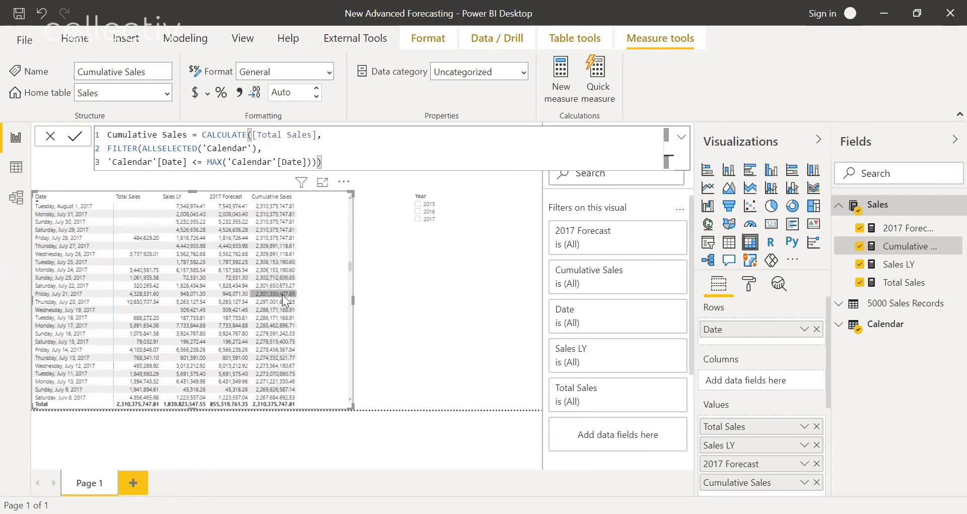
pyautogui.moveTo(302, 317)
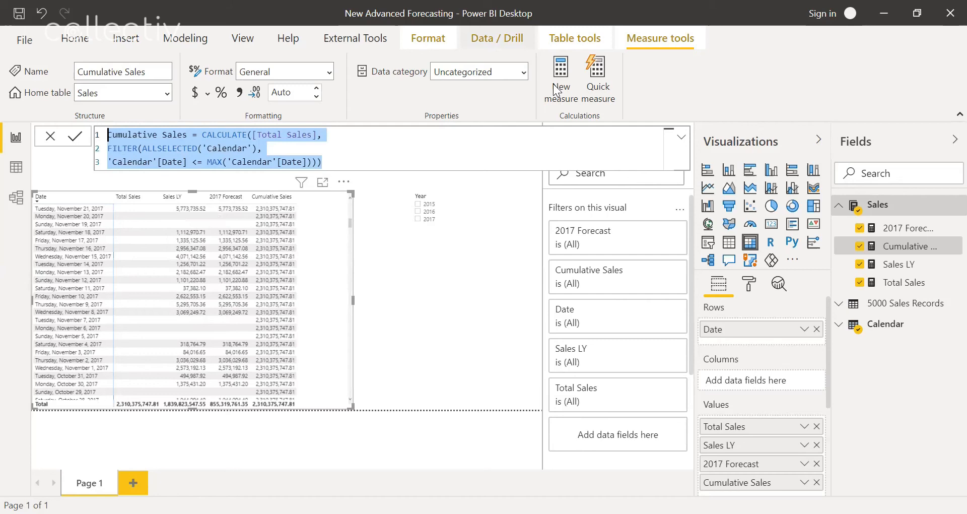
# Step: Add a Cumulative Forecast measure summing [2017 Forecast] over dates up to each date
pyautogui.click(560, 77)
pyautogui.write('Cumulative =')
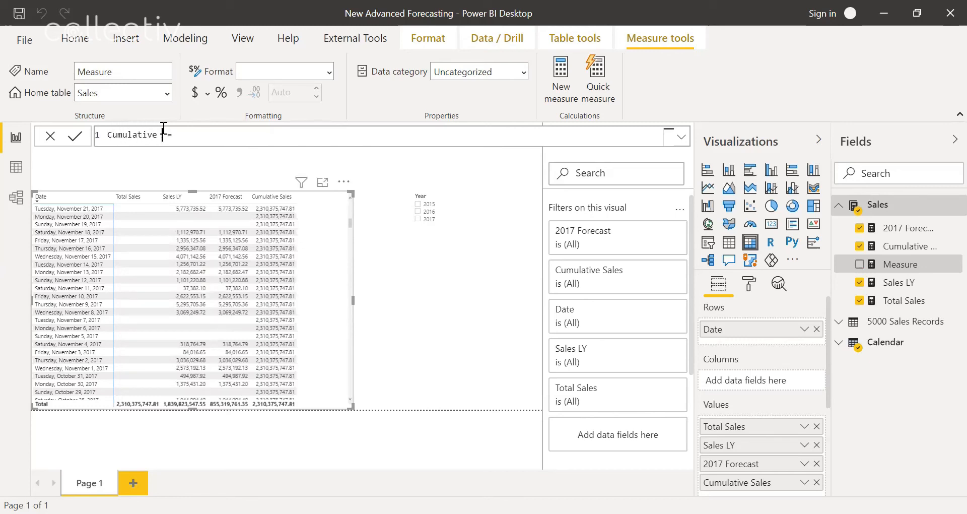
pyautogui.write('Forecast')
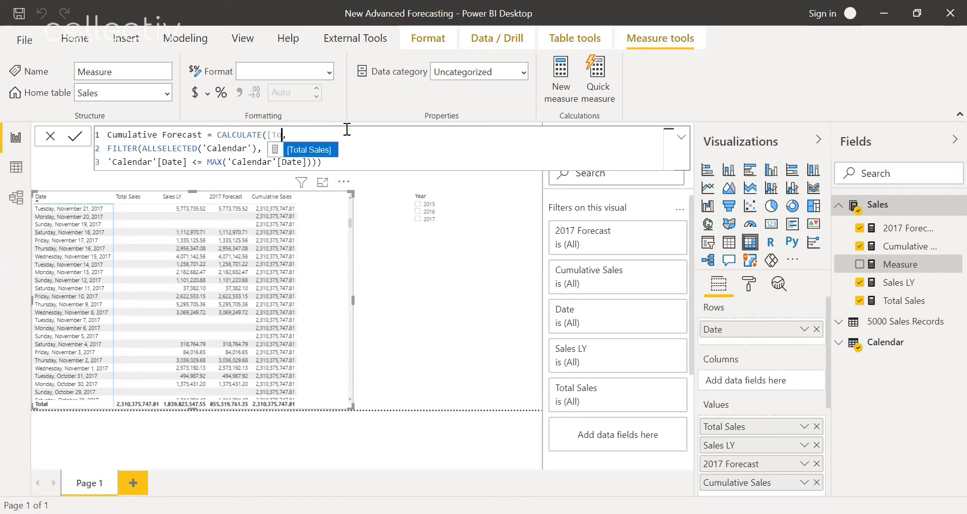
pyautogui.write('2017 Forecast]')
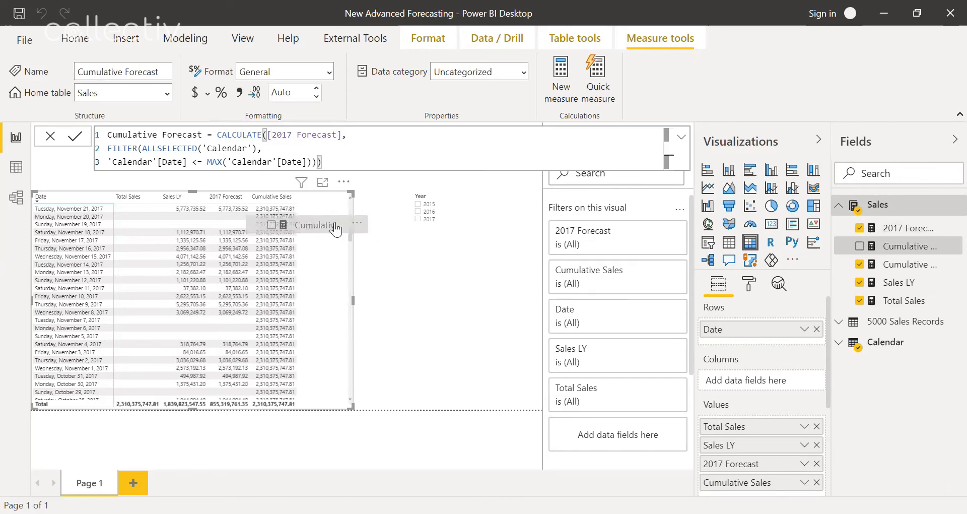
# Step: Add Cumulative Forecast to the table visual's values
pyautogui.click(860, 247)
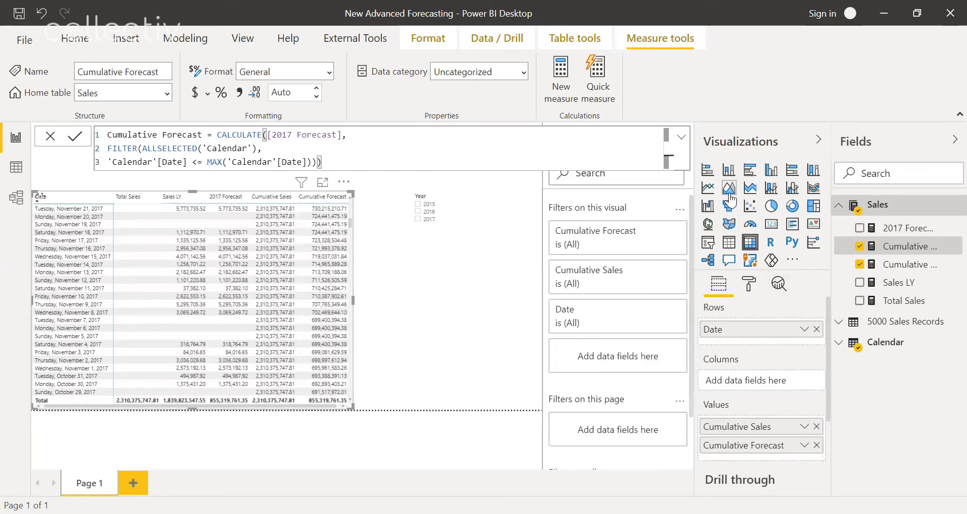
# Step: Convert the table into an area chart and filter the Year slicer to 2017
pyautogui.click(729, 186)
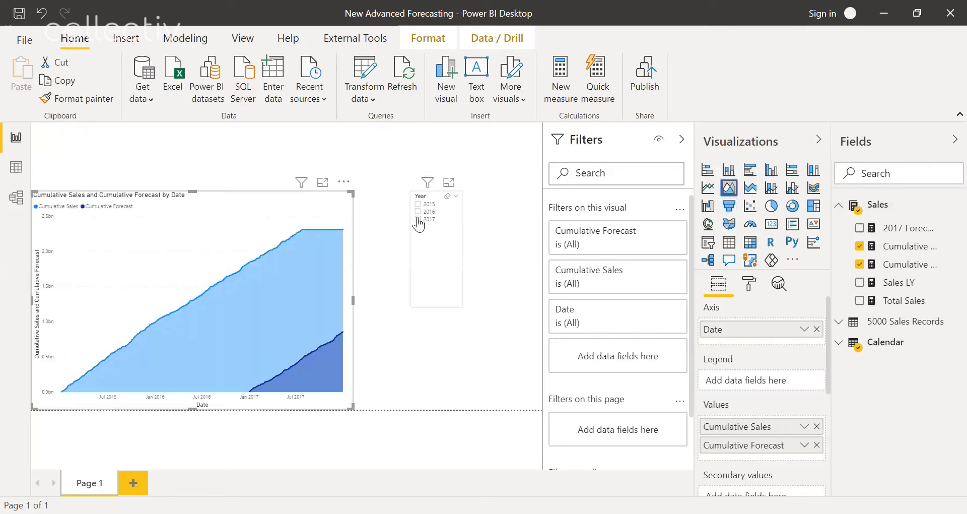
pyautogui.click(425, 220)
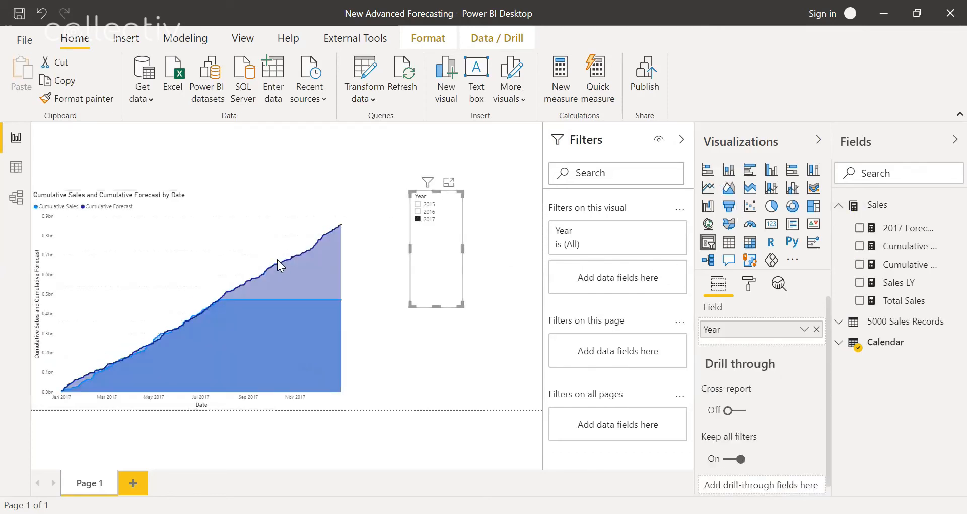
pyautogui.moveTo(290, 281)
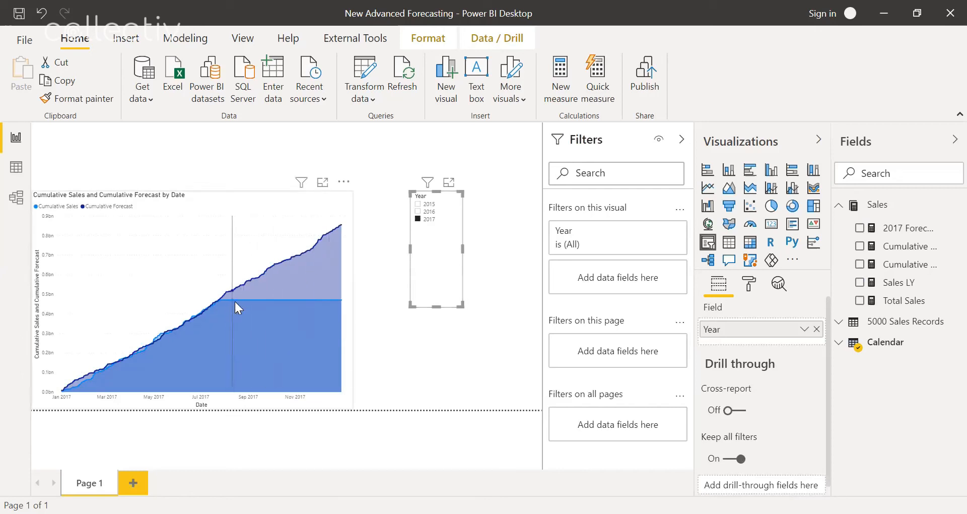
pyautogui.moveTo(251, 302)
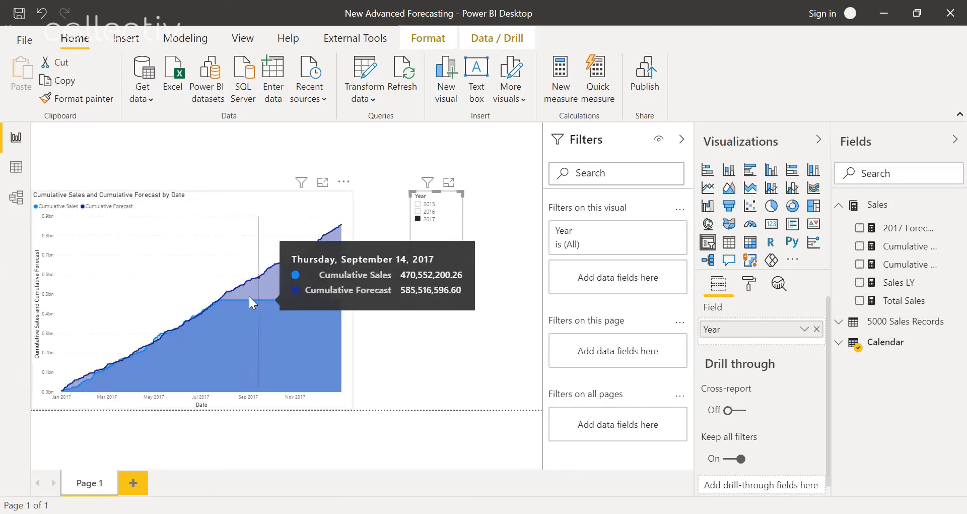
pyautogui.moveTo(220, 305)
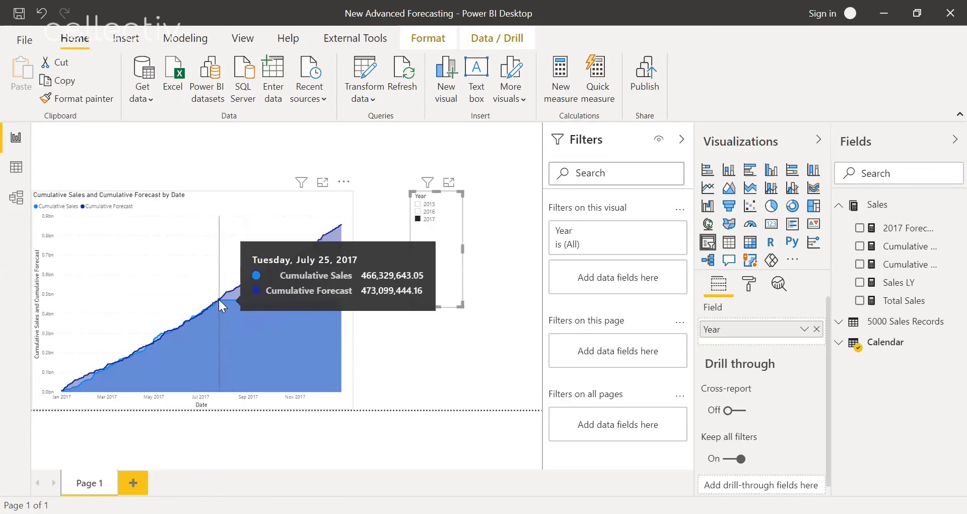
pyautogui.moveTo(225, 307)
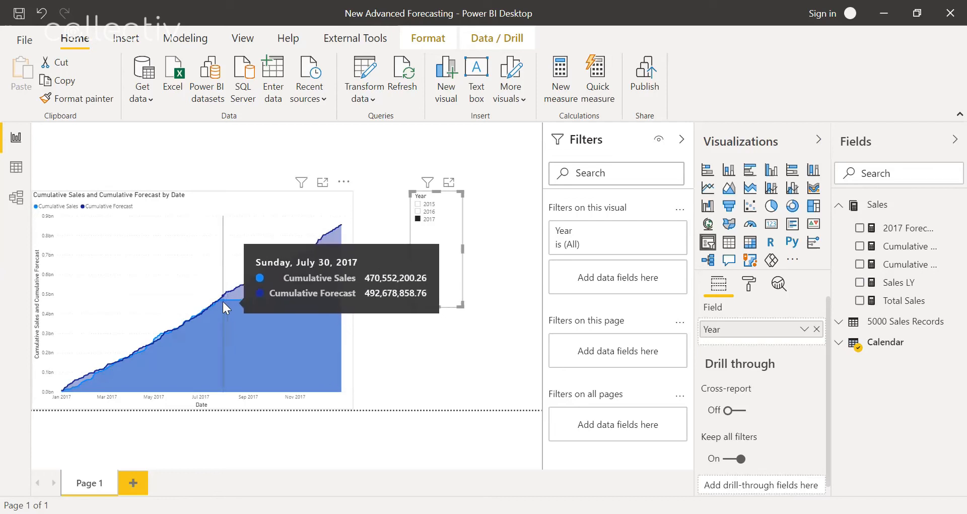
pyautogui.moveTo(349, 308)
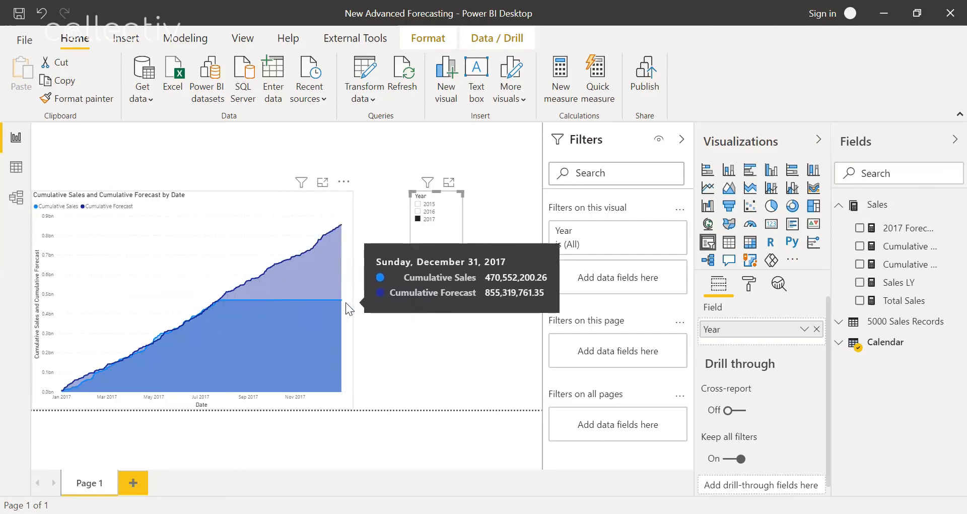
pyautogui.moveTo(735, 326)
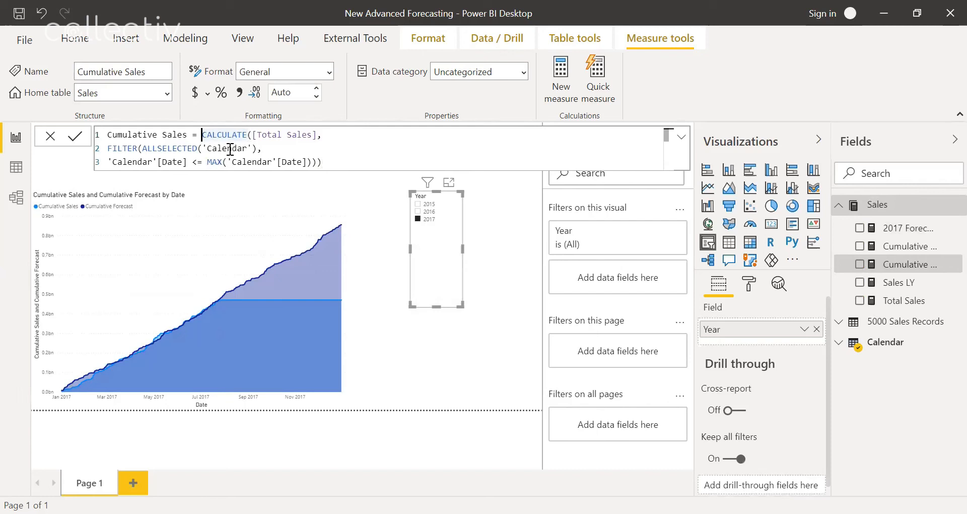
# Step: Wrap Cumulative Sales in IF(ISBLANK([Total Sales]), BLANK(), CALCULATE(...))
pyautogui.write('IF')
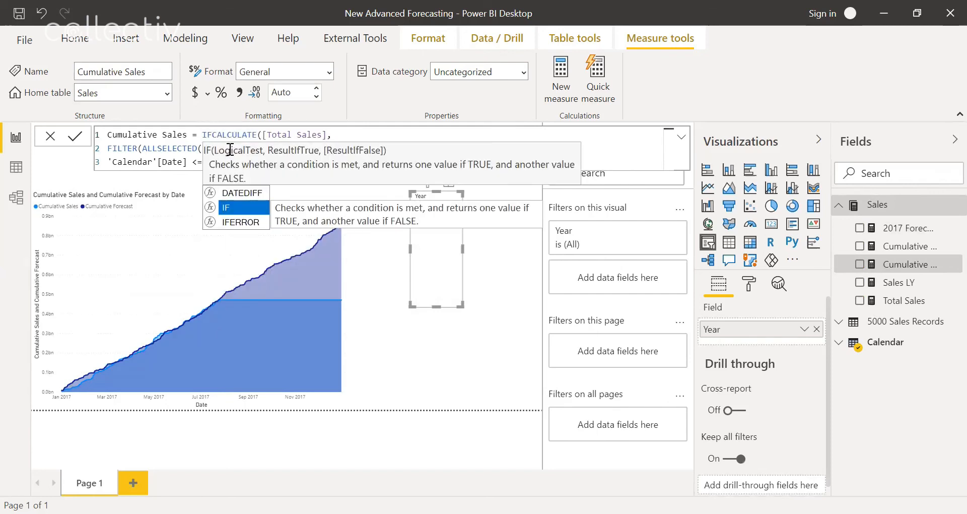
pyautogui.write('ISBLANK([Total Sales]),')
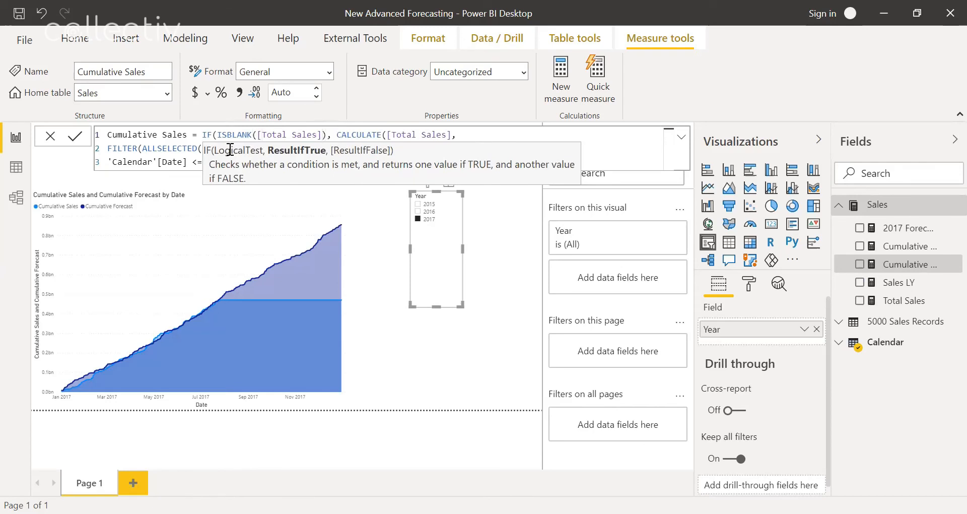
pyautogui.write('BLANK()')
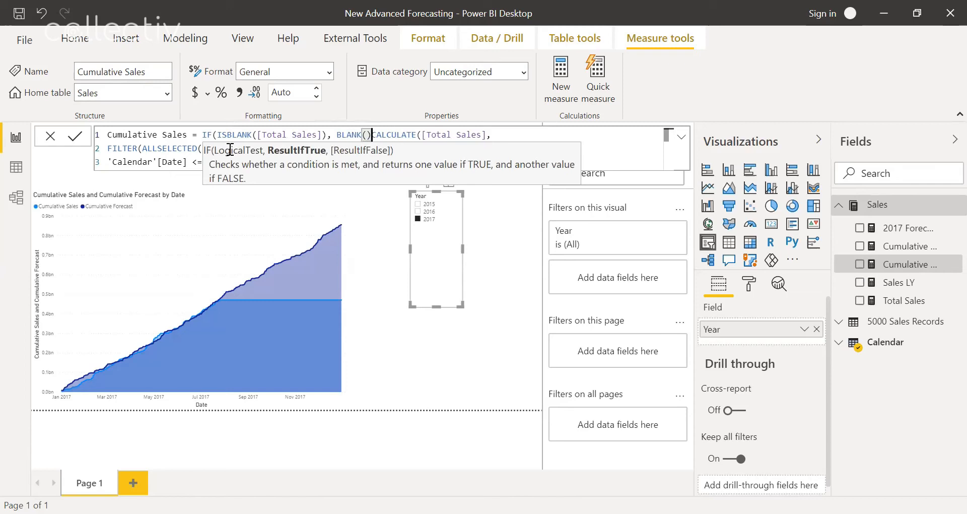
pyautogui.write(',')
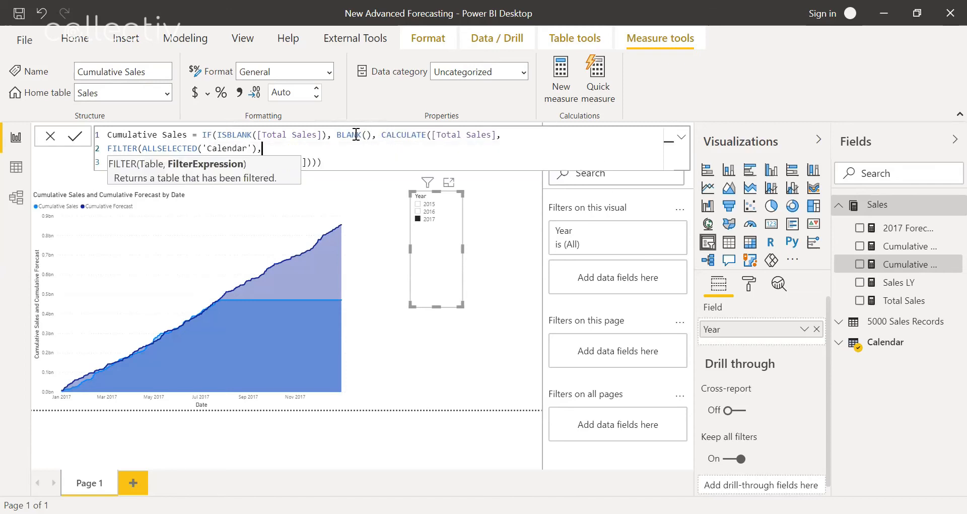
pyautogui.write("'Calendar'[Date] <= MAX('Calendar'[Date]))")
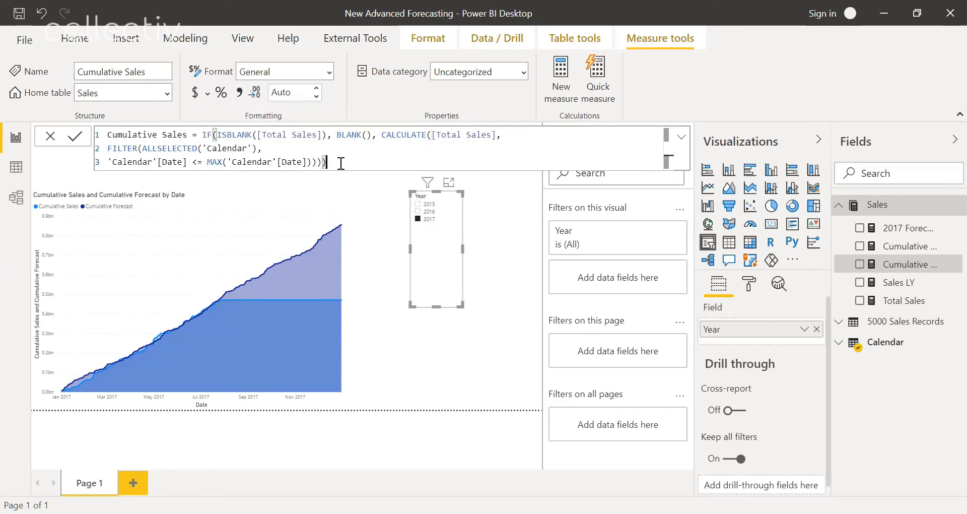
pyautogui.click(76, 136)
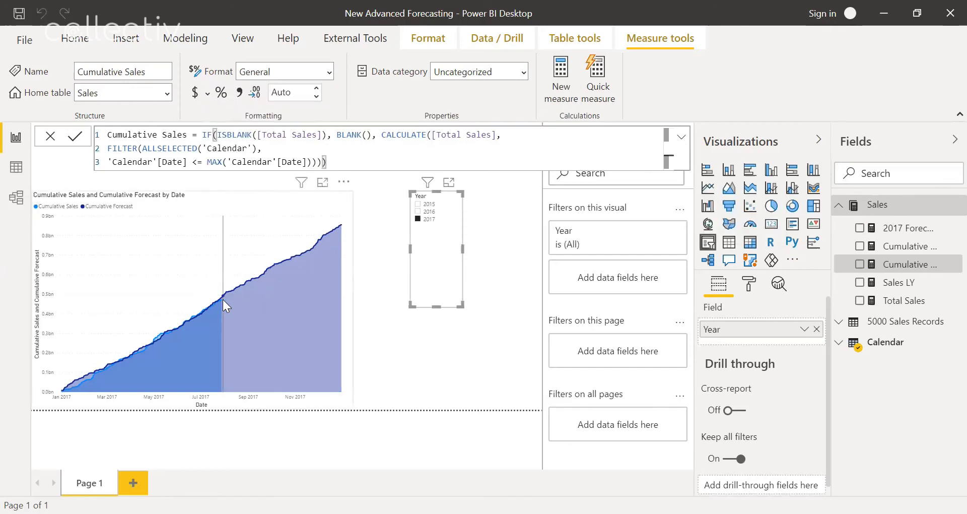
pyautogui.moveTo(346, 294)
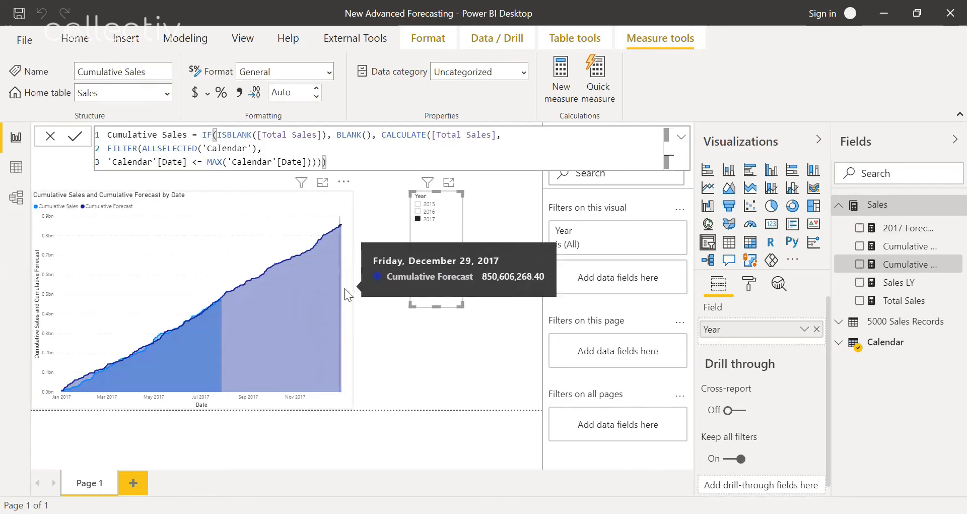
pyautogui.moveTo(224, 313)
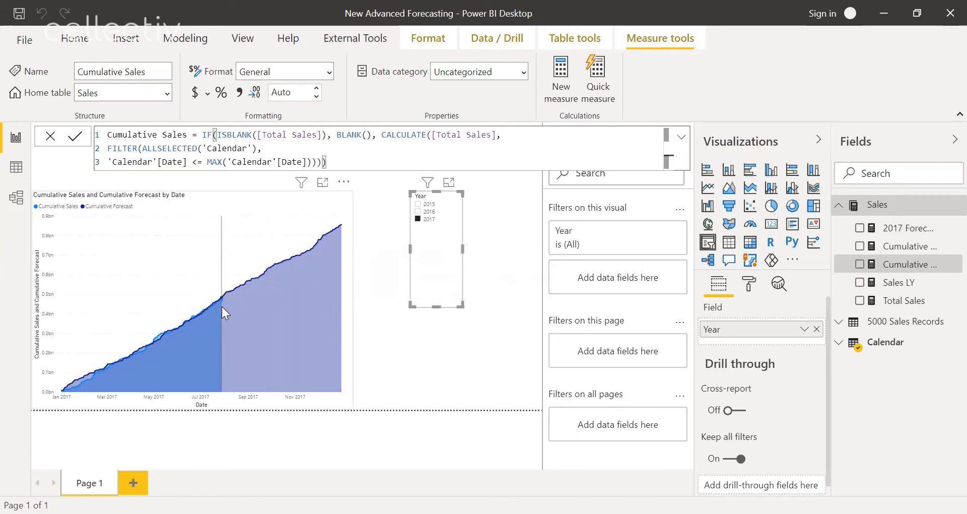
pyautogui.moveTo(223, 303)
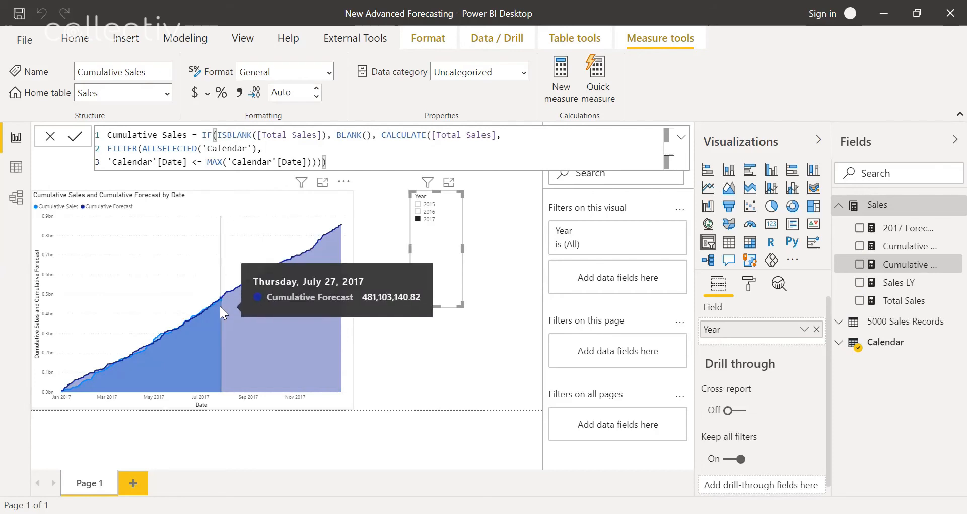
pyautogui.moveTo(222, 312)
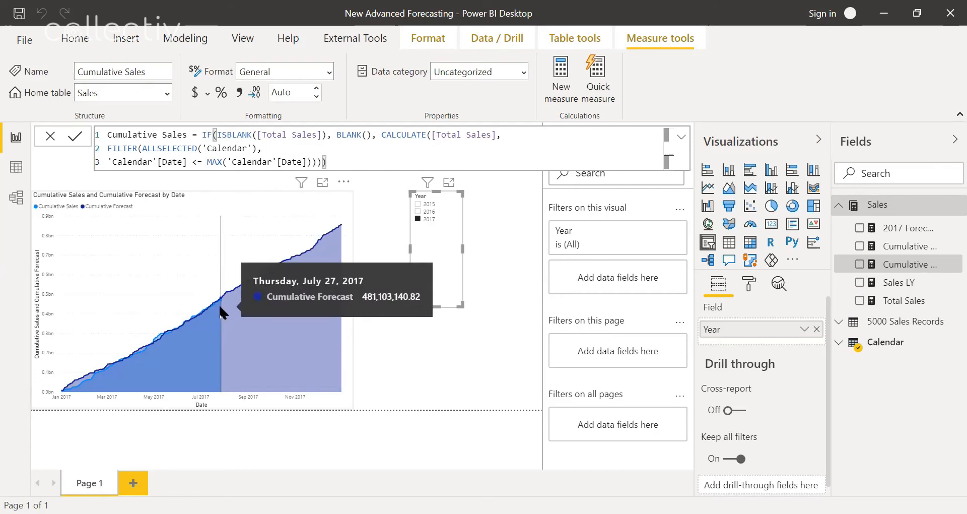
pyautogui.moveTo(302, 291)
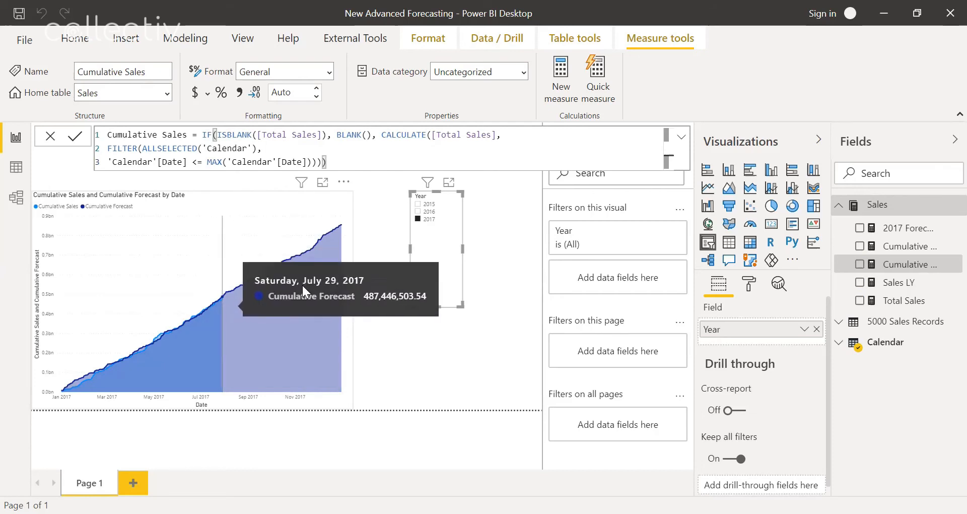
pyautogui.moveTo(372, 392)
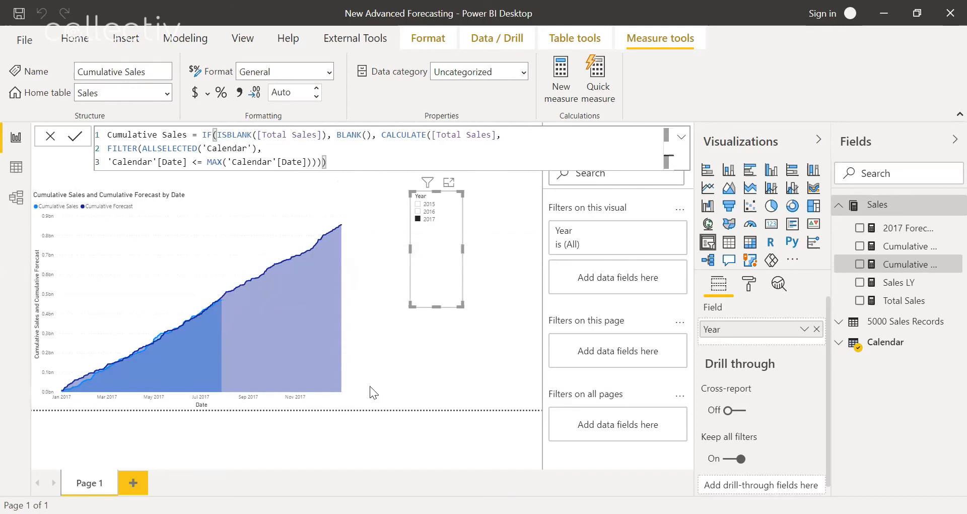
pyautogui.moveTo(336, 209)
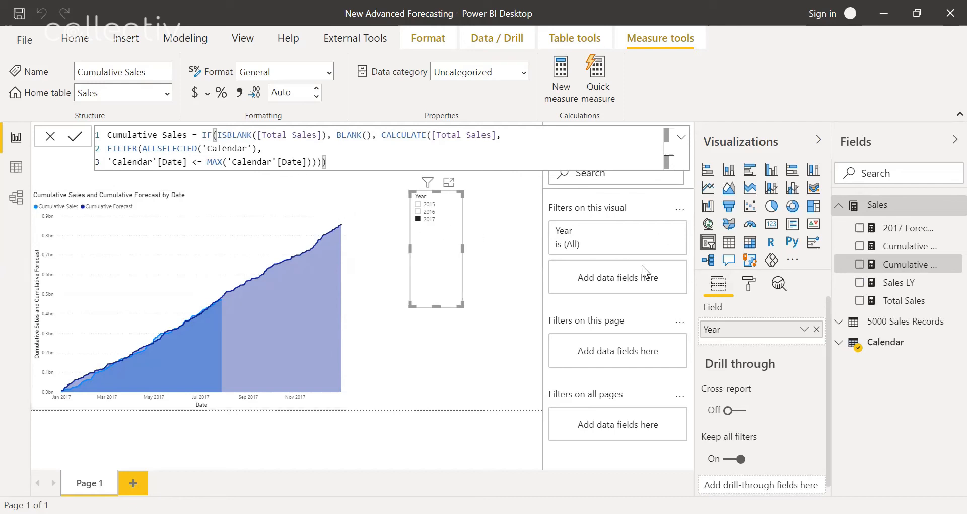
pyautogui.moveTo(285, 215)
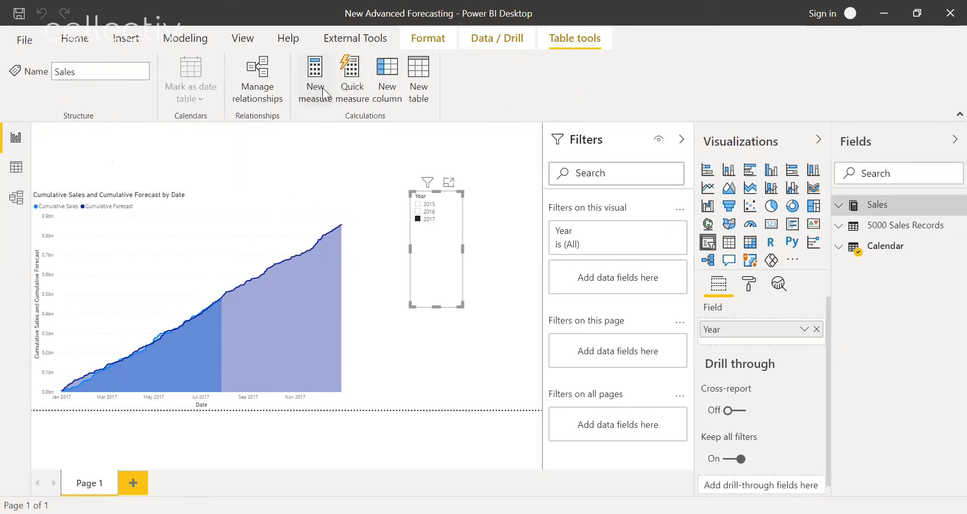
# Step: Define Sales vs Forecast as [Cumulative Sales] - [Cumulative Forecast]
pyautogui.click(314, 77)
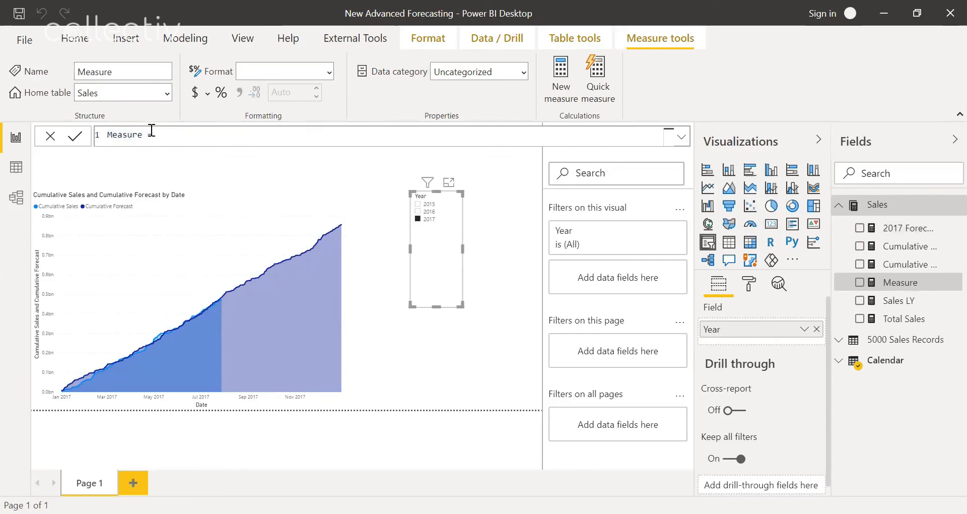
pyautogui.write('Sa =')
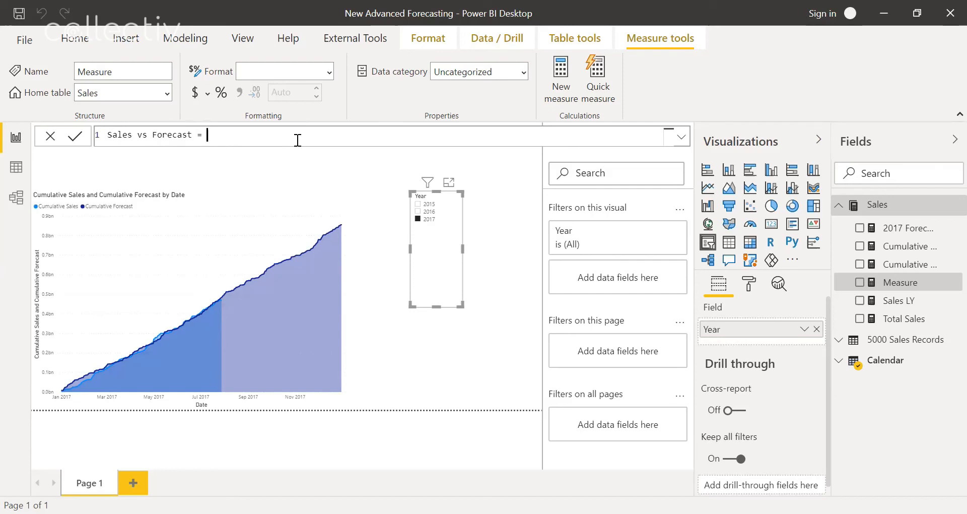
pyautogui.write('Cum')
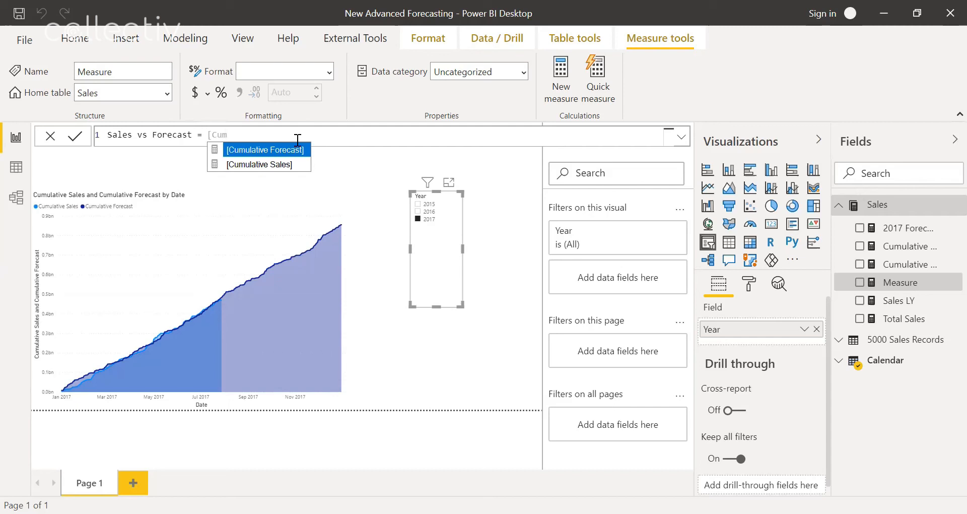
pyautogui.click(259, 165)
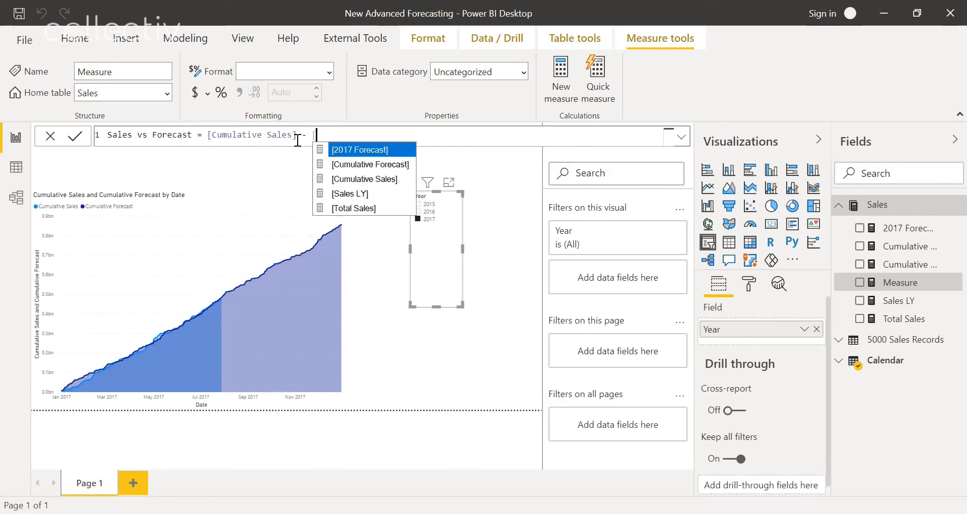
pyautogui.write('Cum')
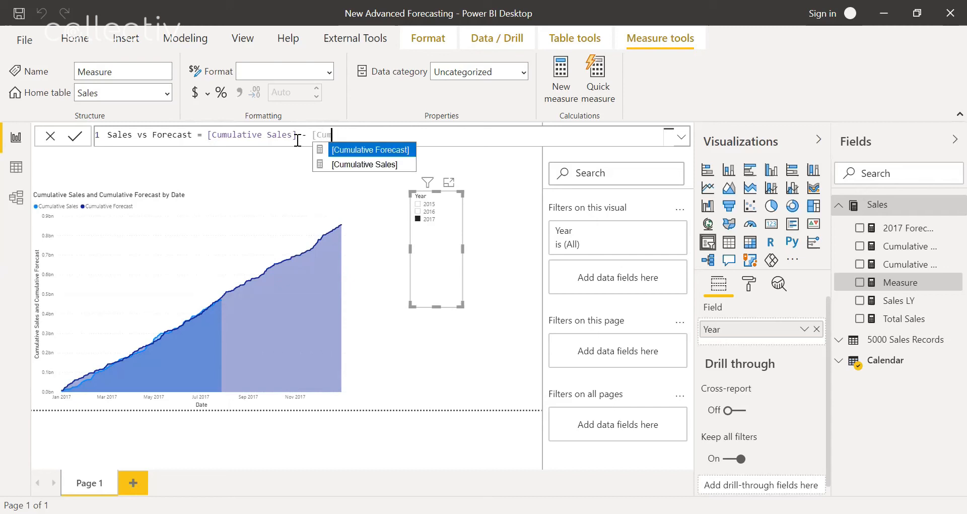
pyautogui.click(371, 149)
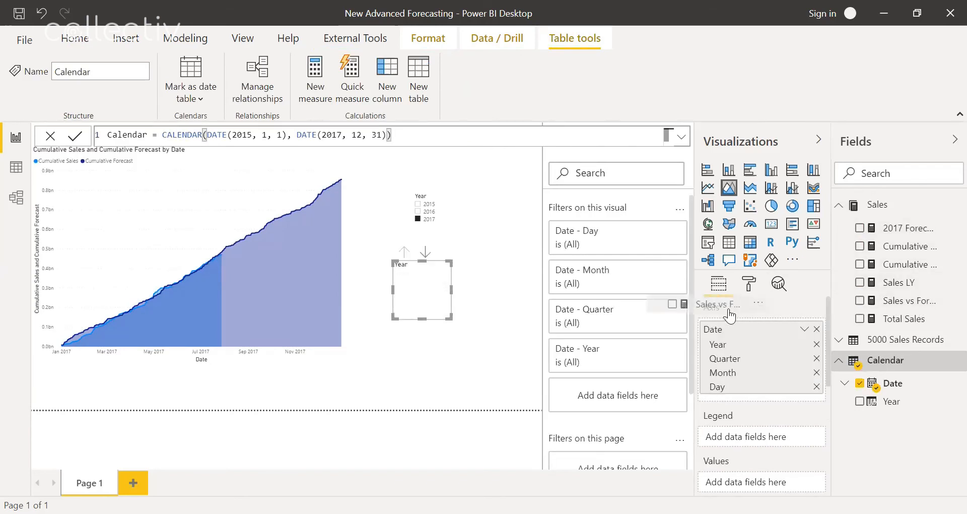
# Step: Plot Sales vs Forecast as an area chart by individual Date rather than the date hierarchy
pyautogui.click(860, 300)
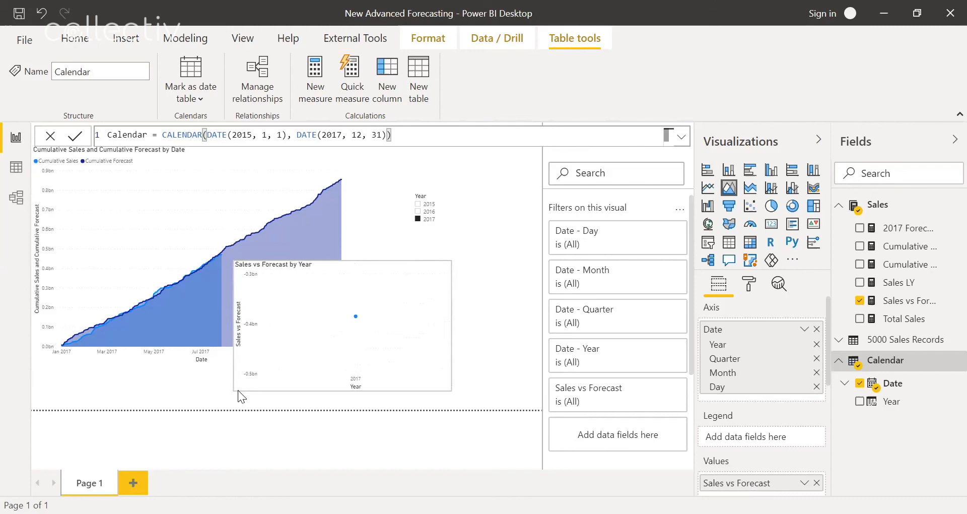
pyautogui.click(804, 328)
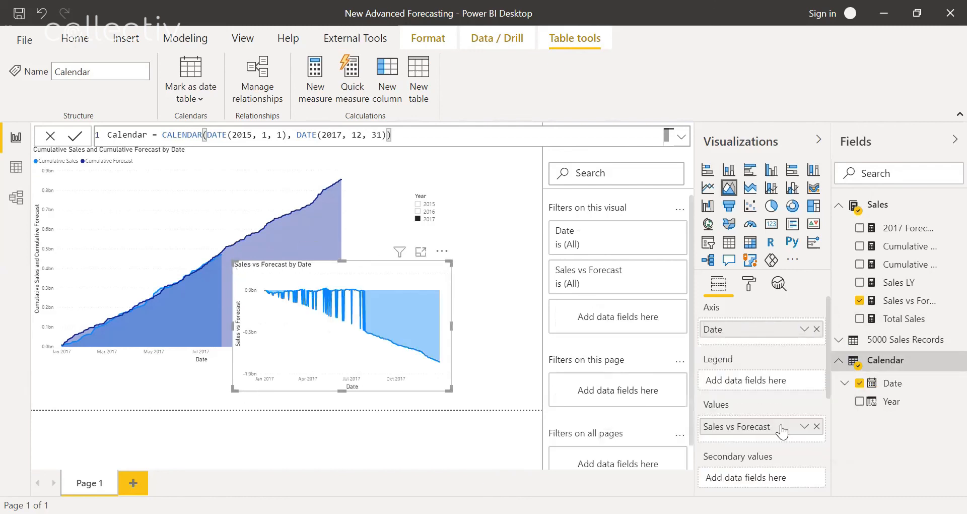
pyautogui.moveTo(307, 280)
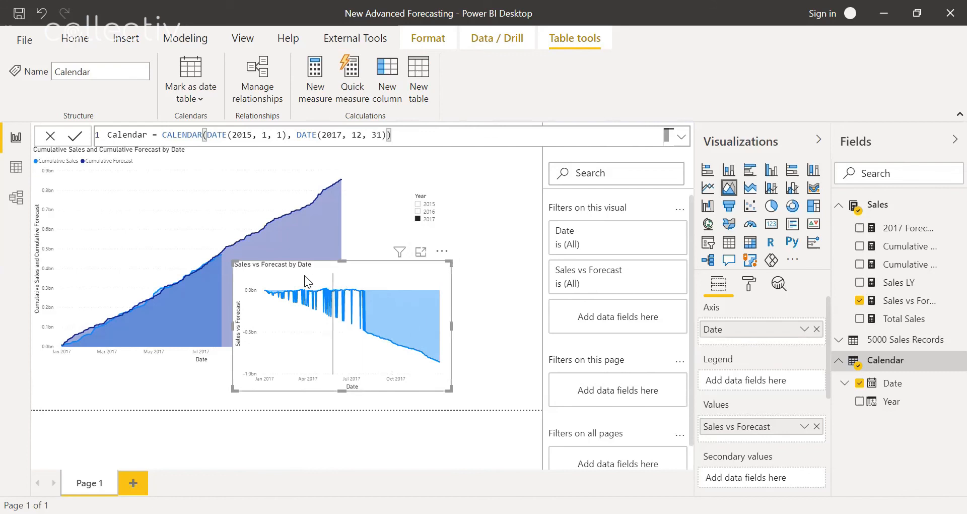
pyautogui.moveTo(250, 267)
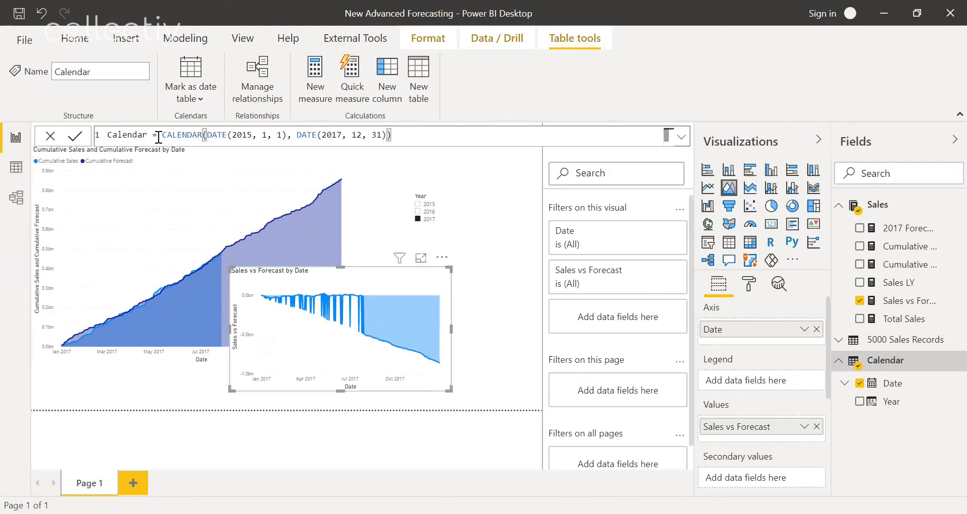
pyautogui.moveTo(917, 275)
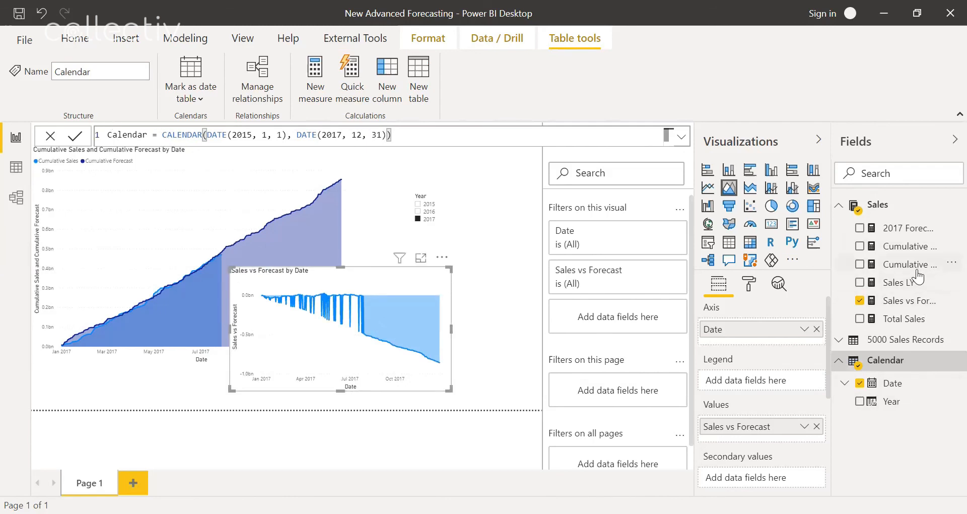
pyautogui.moveTo(918, 308)
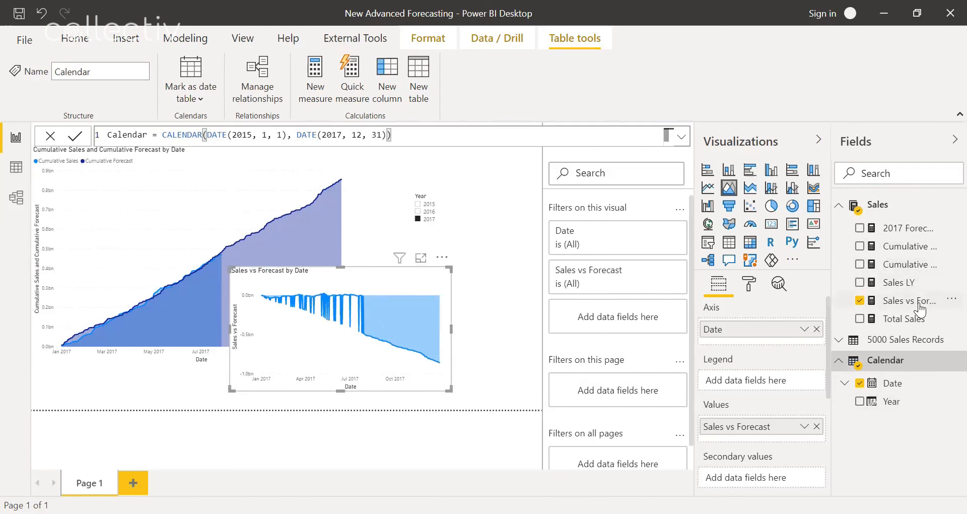
# Step: Wrap Sales vs Forecast in IF(ISBLANK([Cumulative Sales]), BLANK(), ...) so it blanks without sales
pyautogui.click(907, 300)
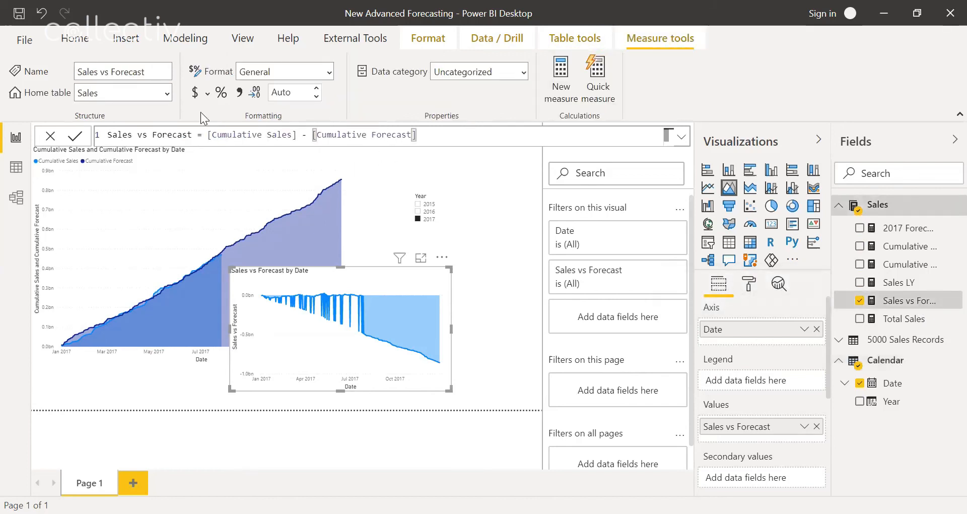
pyautogui.click(233, 134)
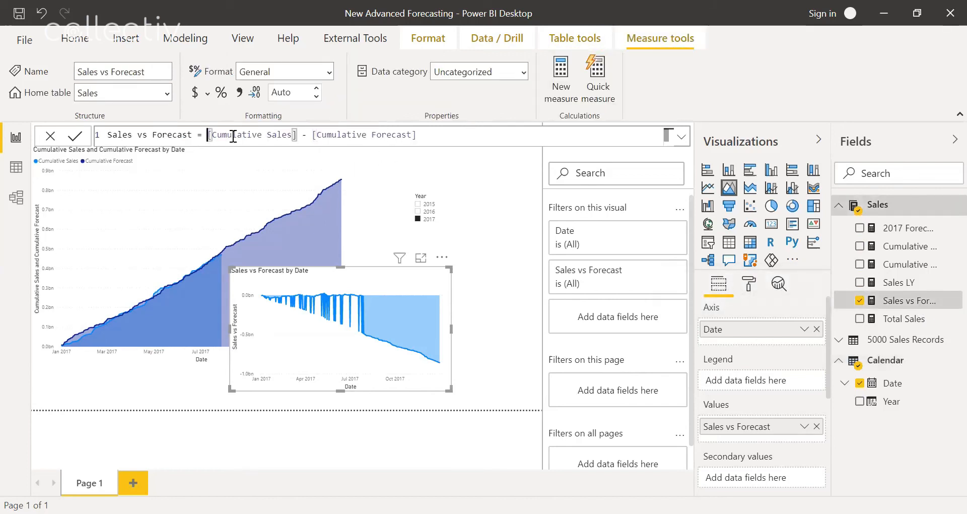
pyautogui.write('IF(ISBLANK(')
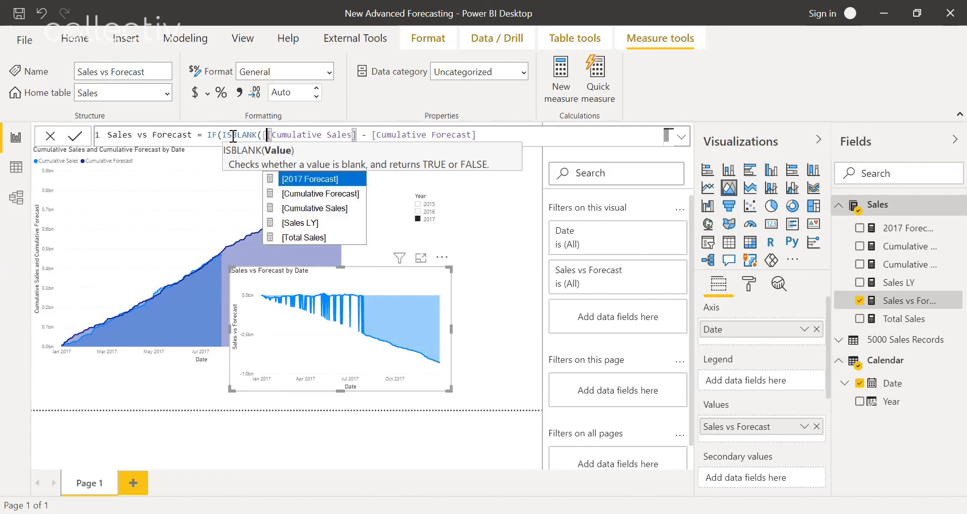
pyautogui.write('Cumulative Sales]')
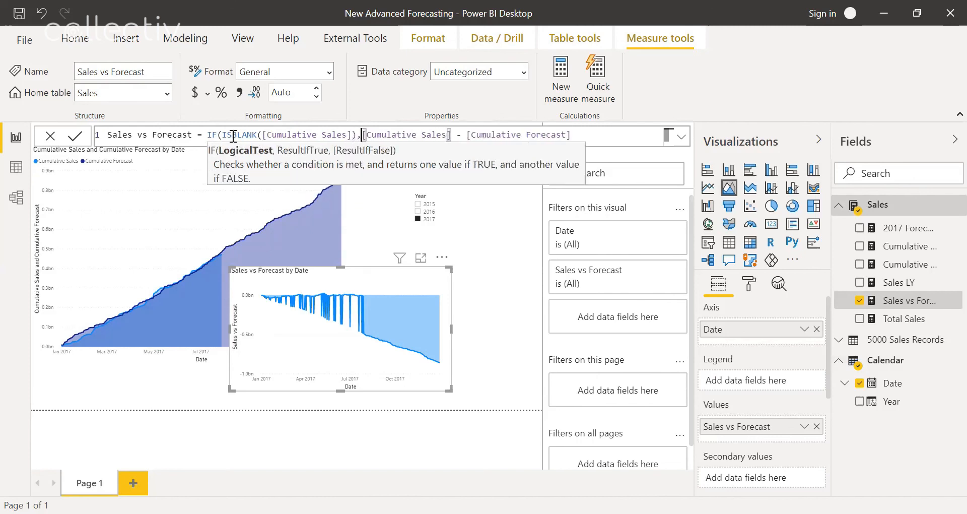
pyautogui.write('BLANK(),')
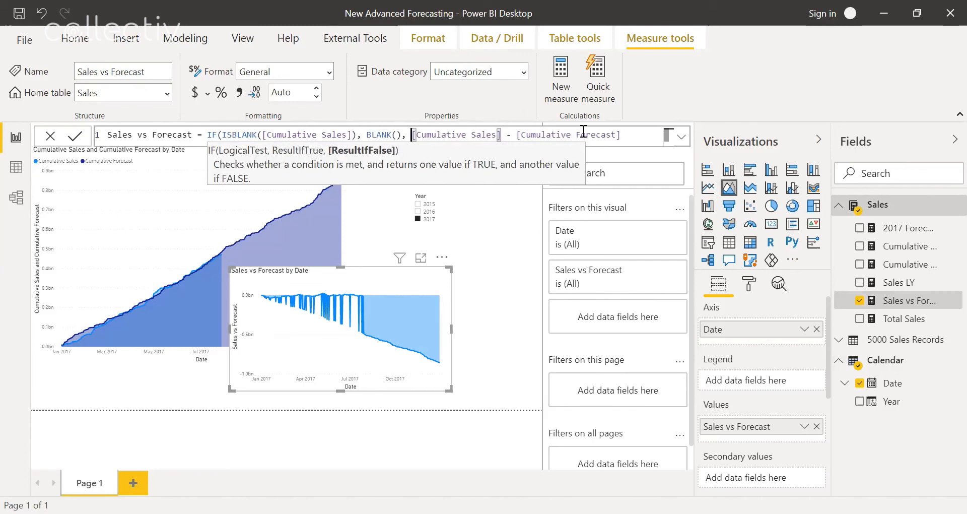
pyautogui.click(619, 135)
pyautogui.write(')')
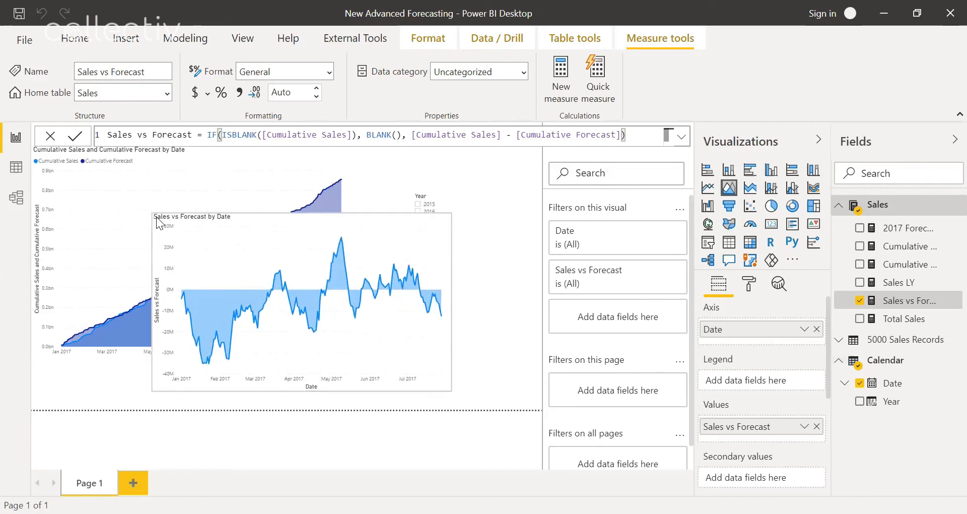
pyautogui.click(311, 301)
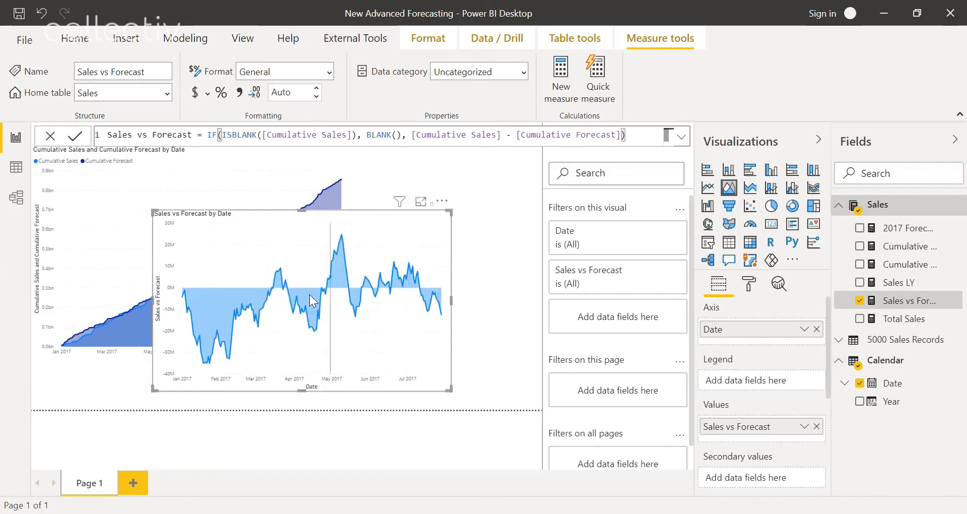
pyautogui.moveTo(335, 297)
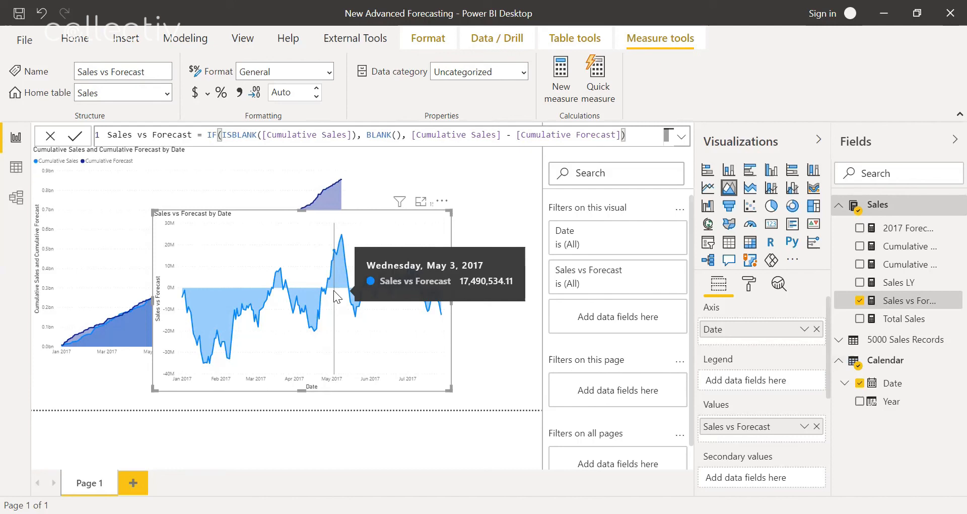
pyautogui.moveTo(407, 220)
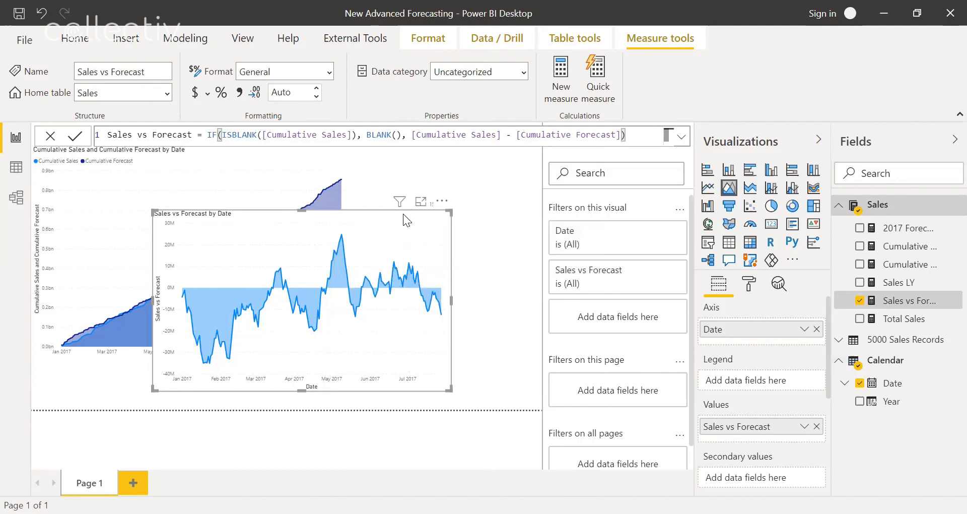